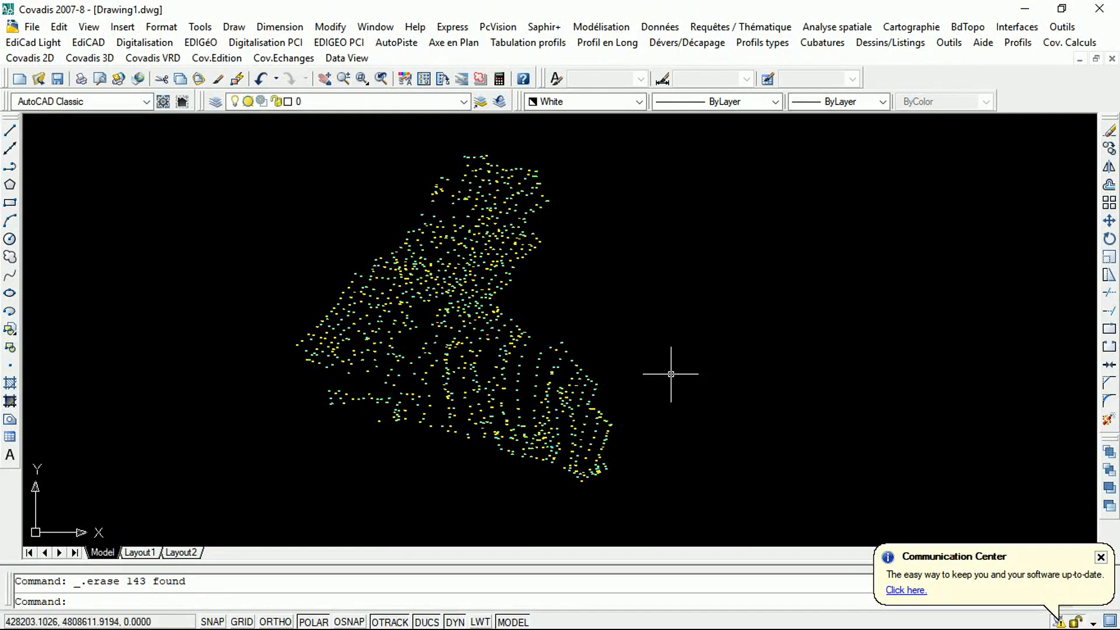
mouse_move(345, 256)
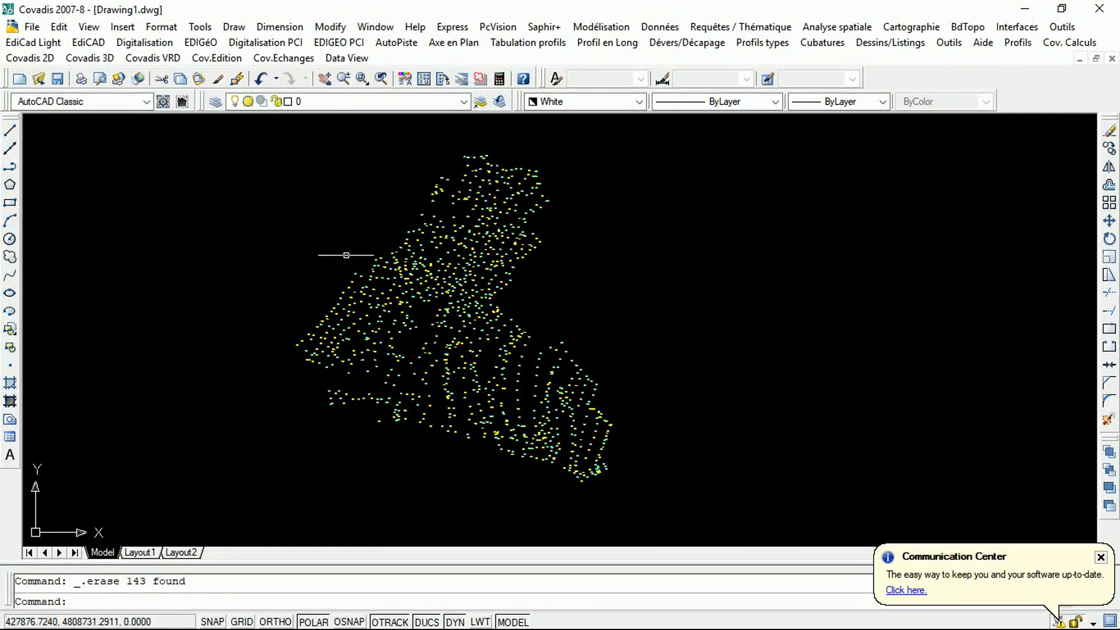
mouse_move(332, 265)
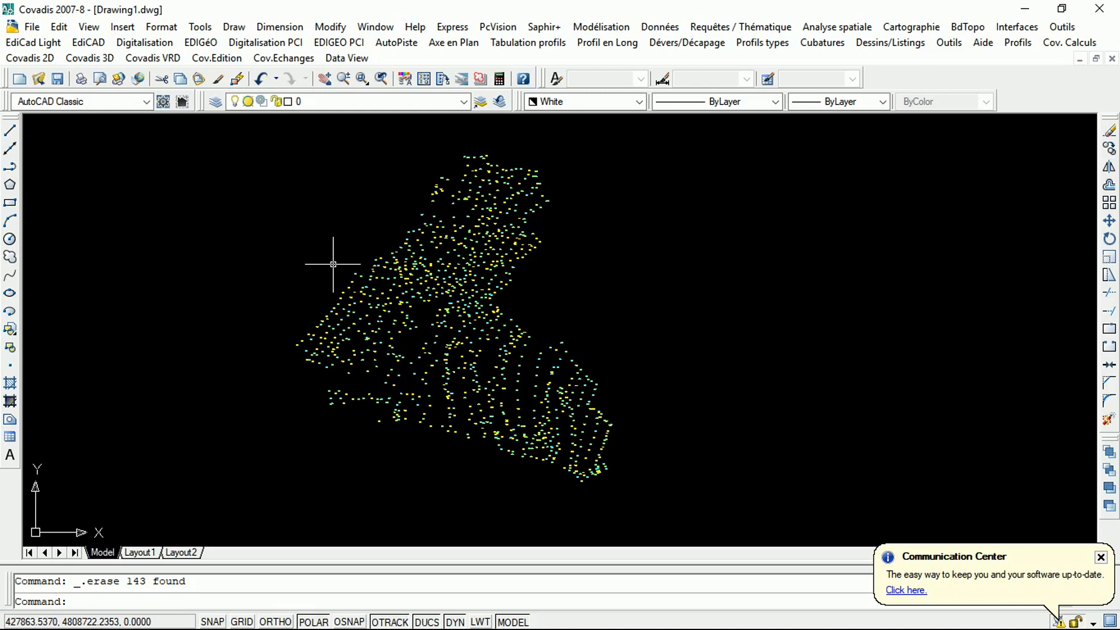
mouse_move(367, 239)
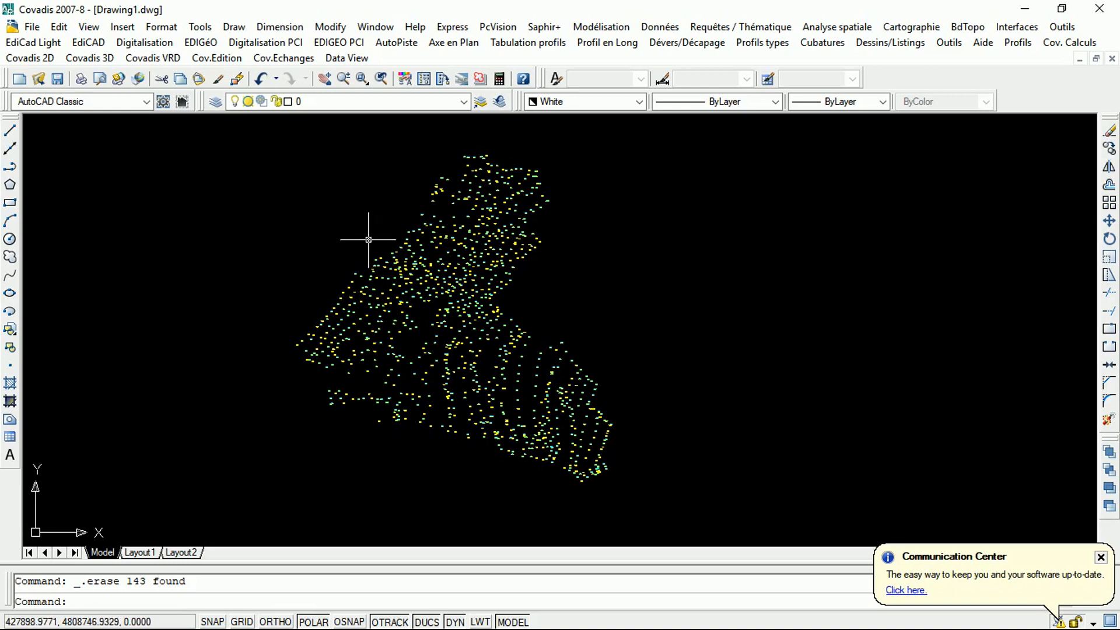
mouse_move(364, 245)
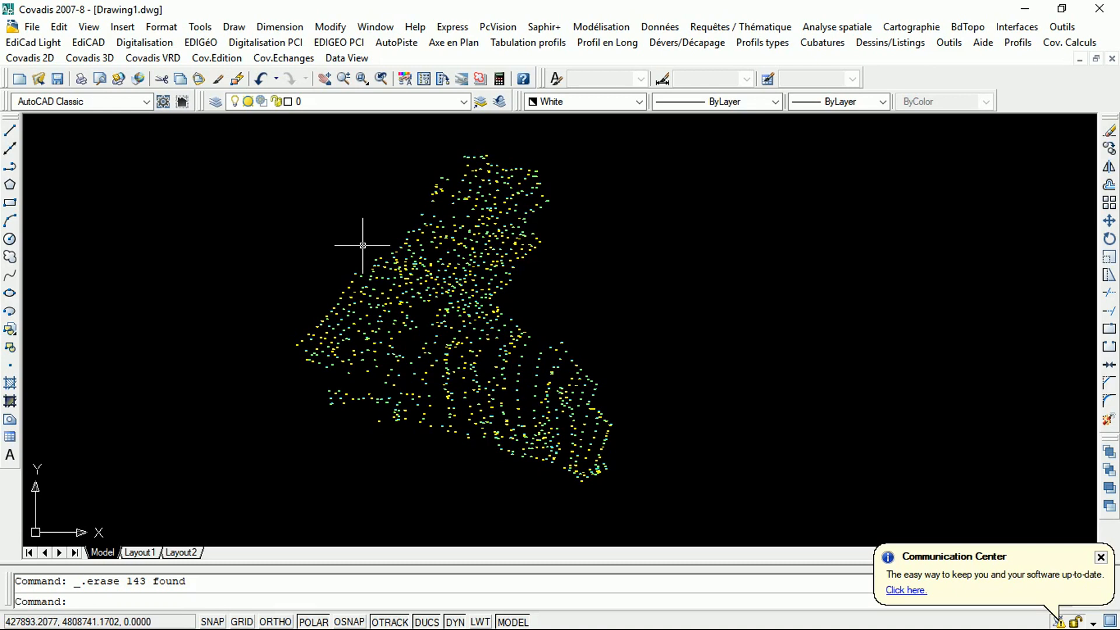
mouse_move(363, 253)
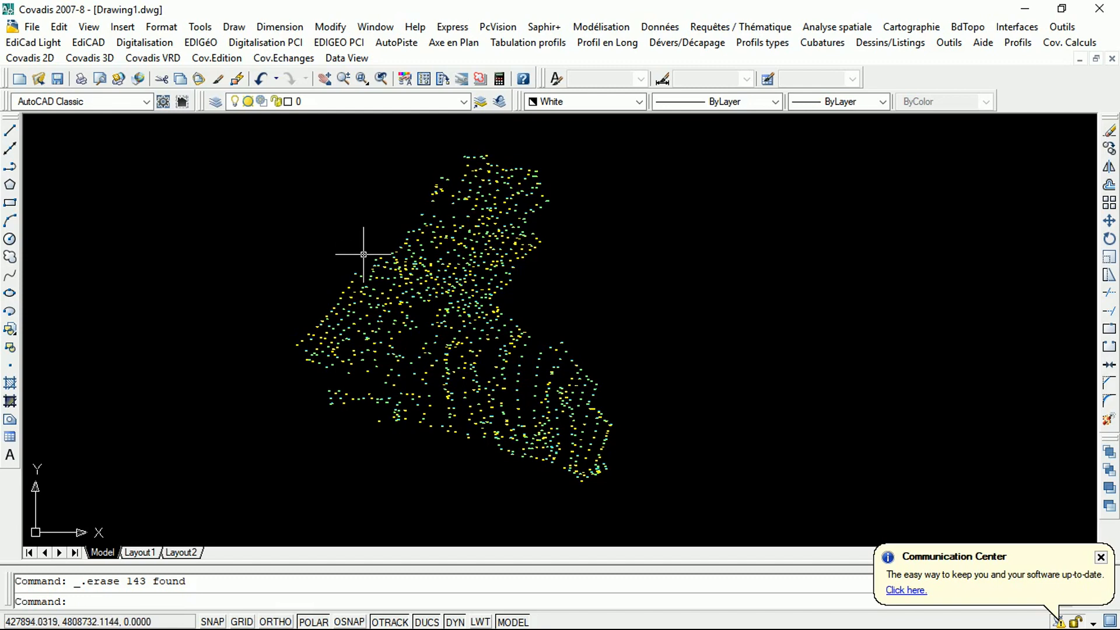
mouse_move(363, 255)
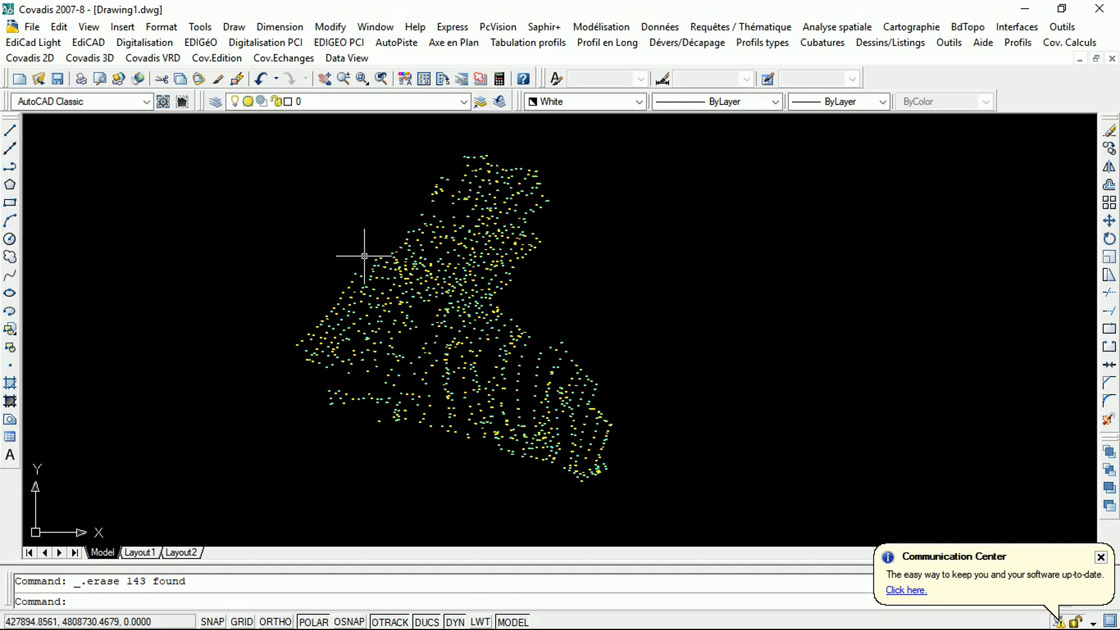
mouse_move(358, 248)
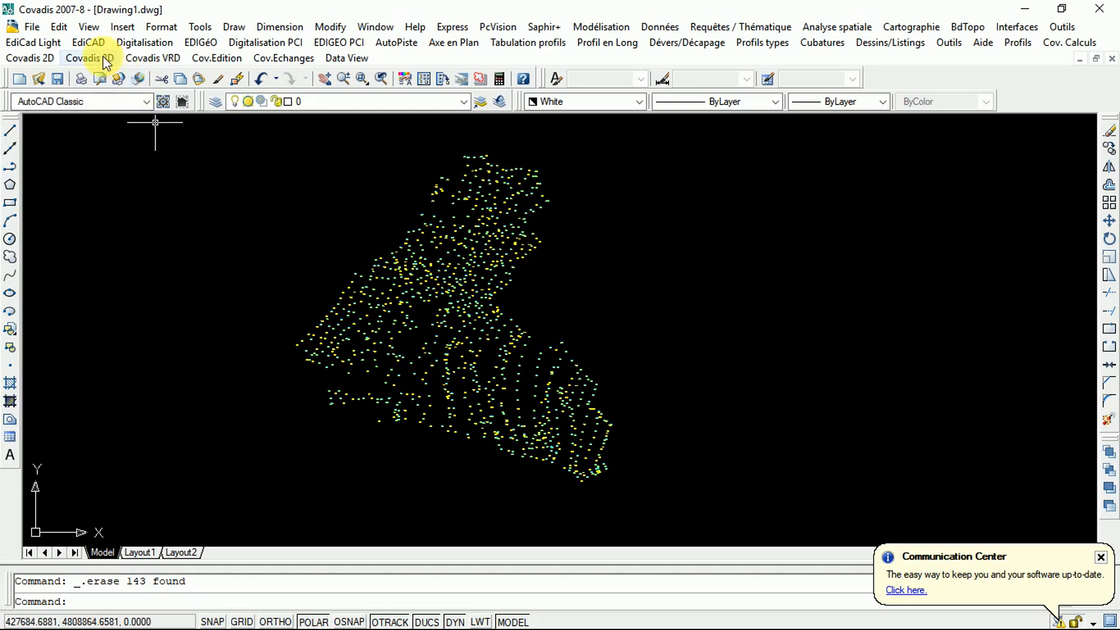
Launch Calcul et dessin de M.N.T. from the Covadis 3D menu
click(90, 58)
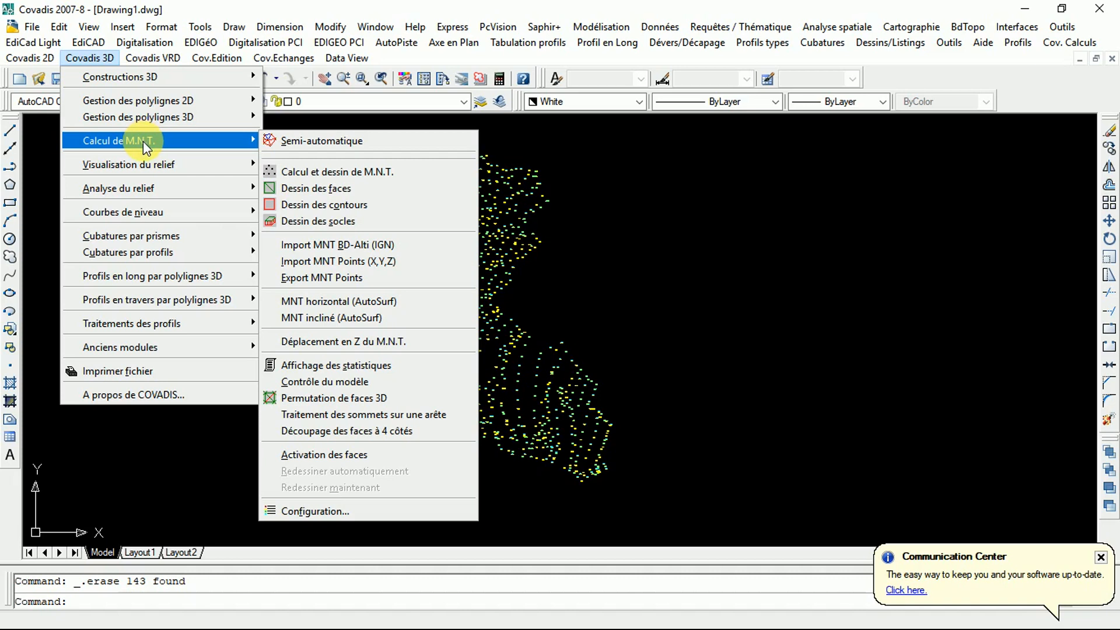
mouse_move(175, 151)
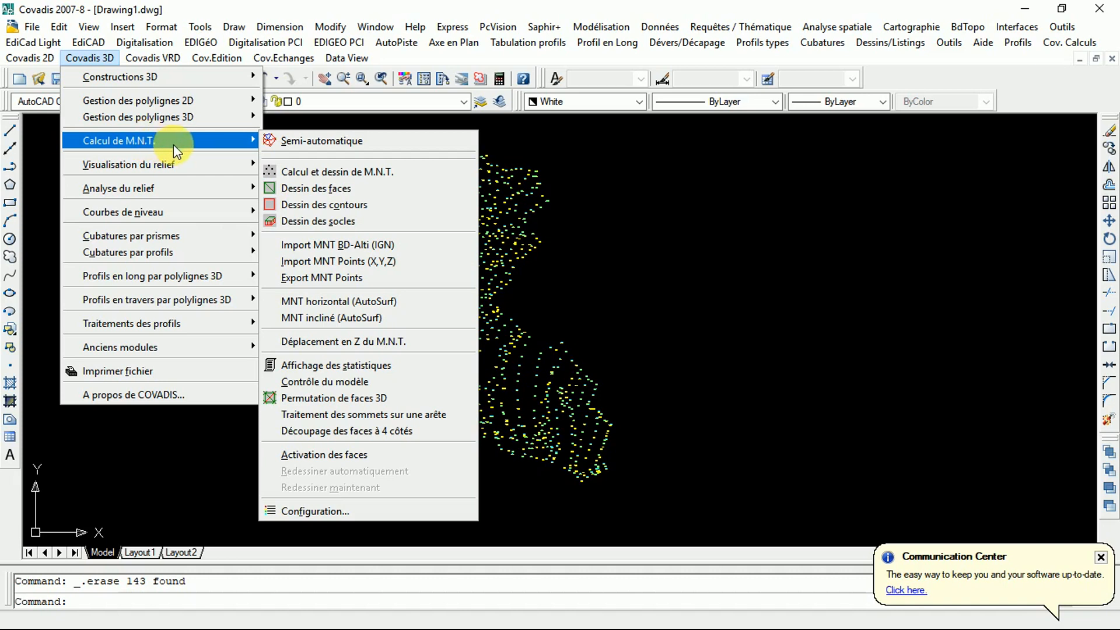
mouse_move(337, 171)
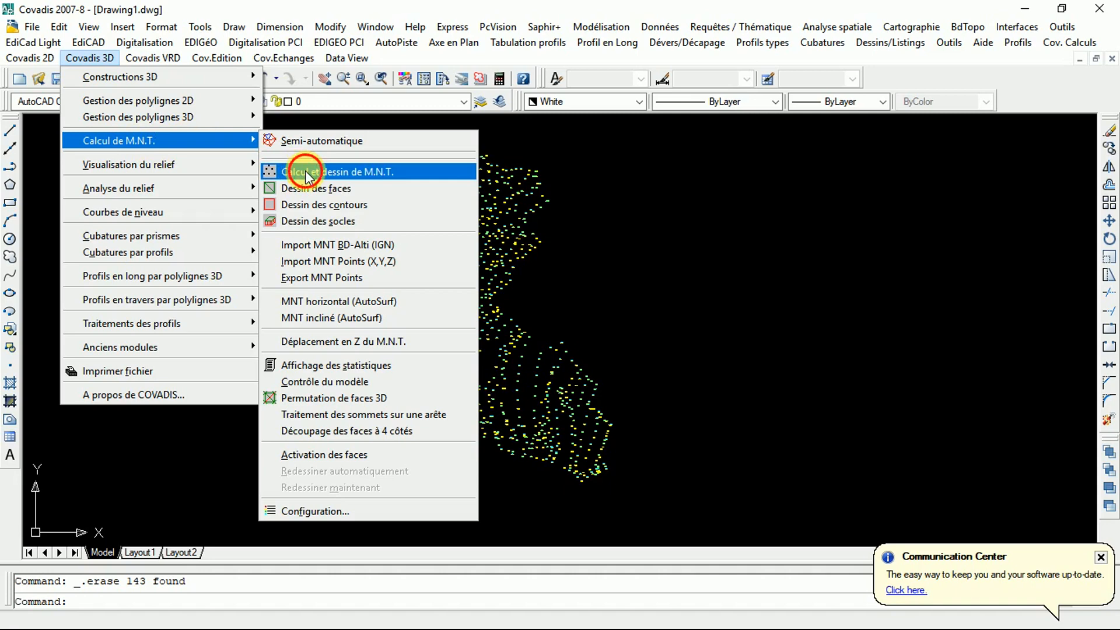
click(326, 171)
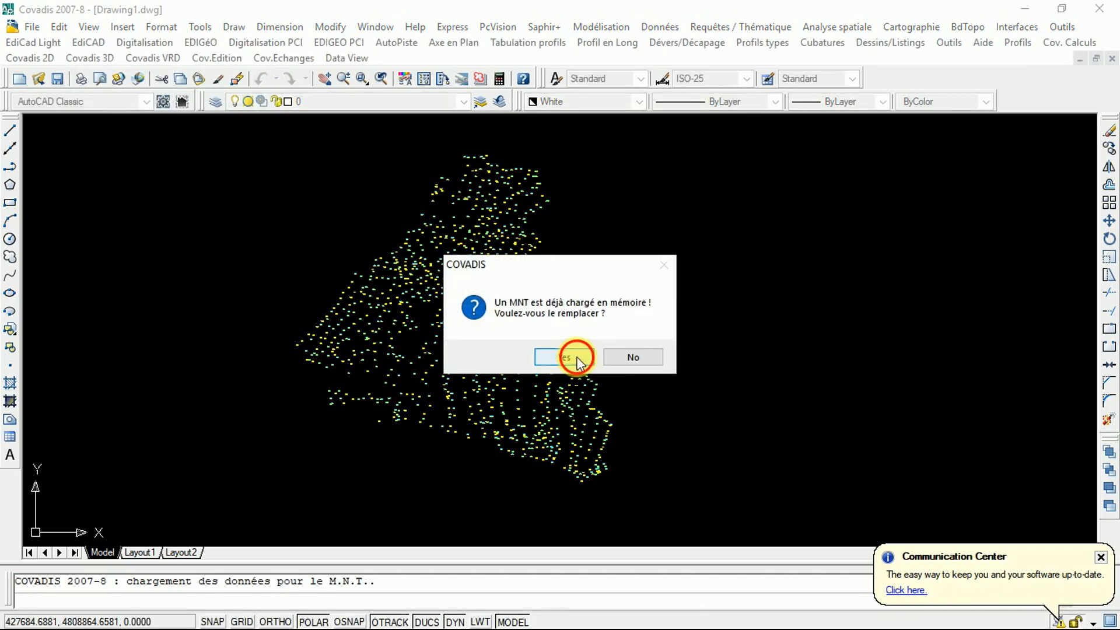
Answer Yes to replace the MNT already in memory, finding 1040 points on TOPOJIS
click(561, 356)
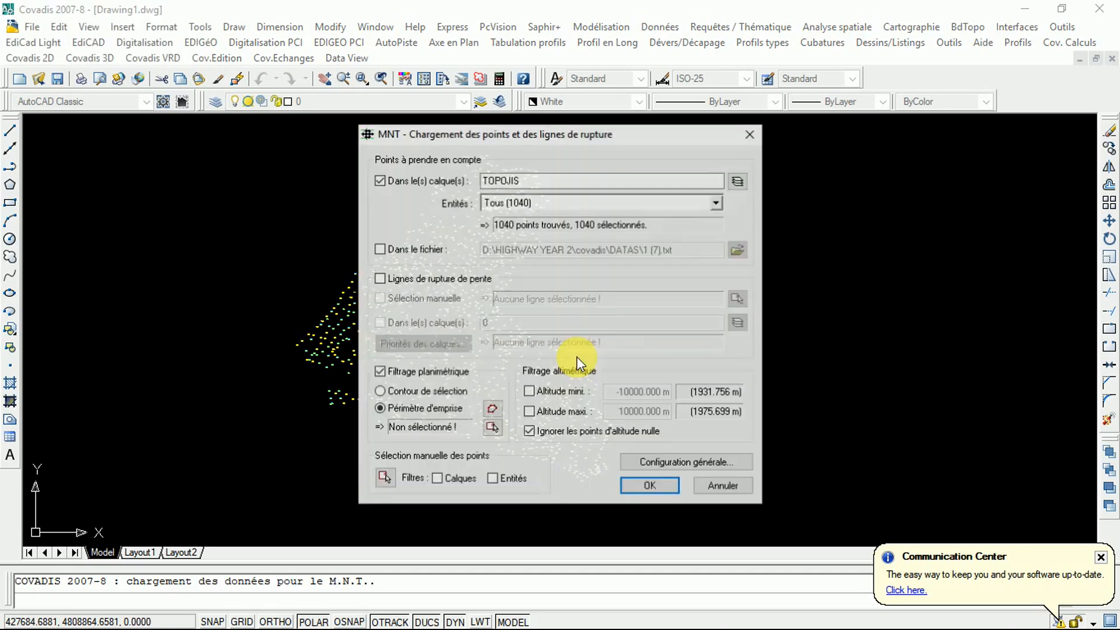
mouse_move(653, 356)
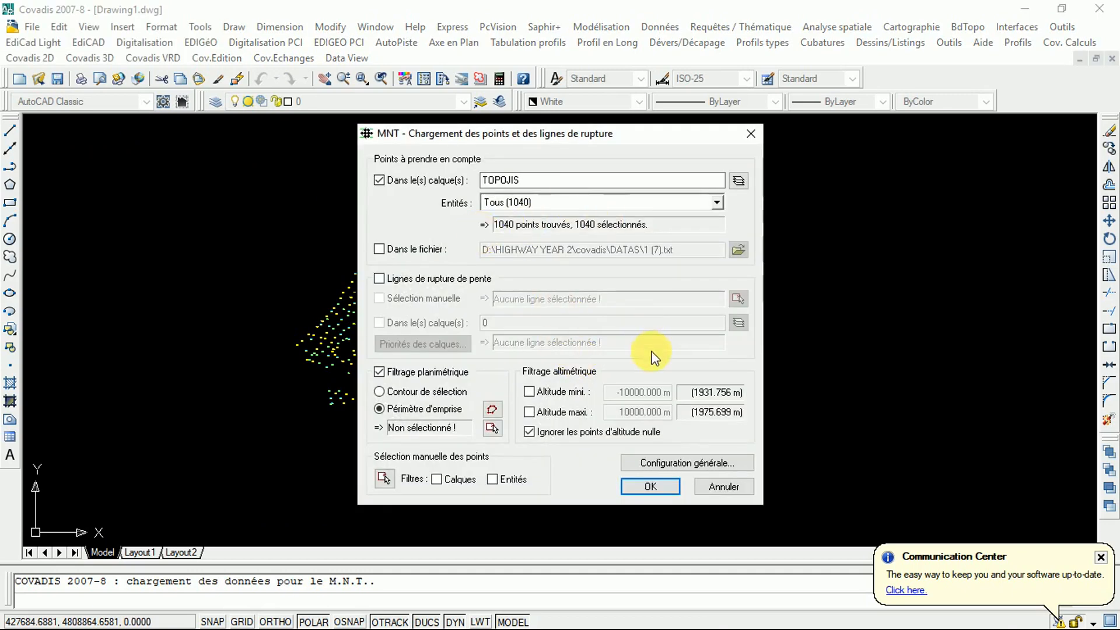
mouse_move(685, 462)
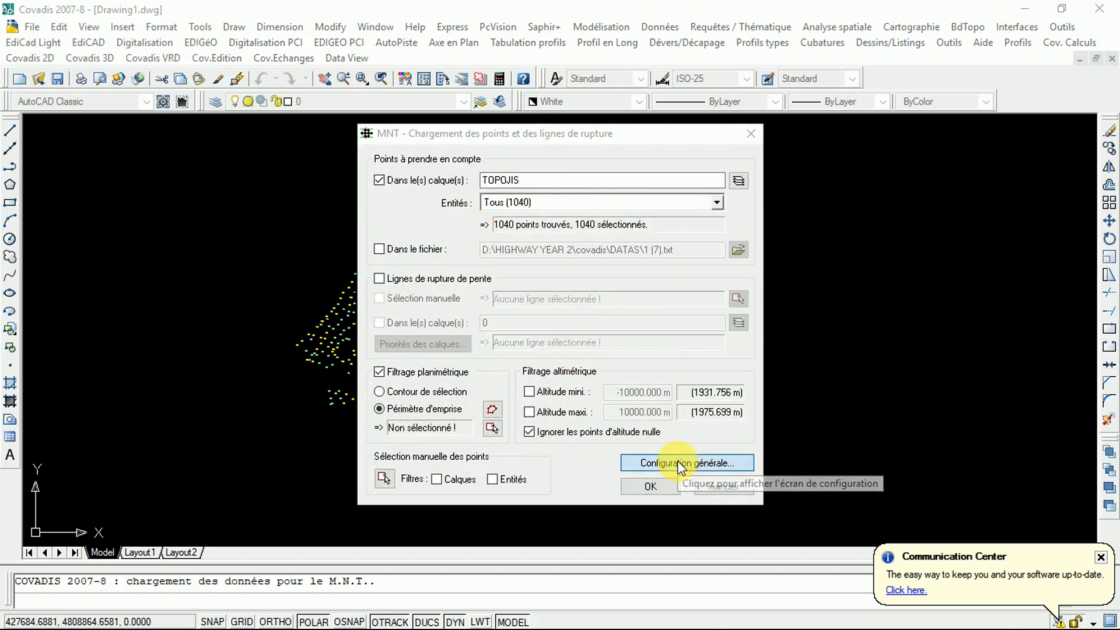
mouse_move(685, 418)
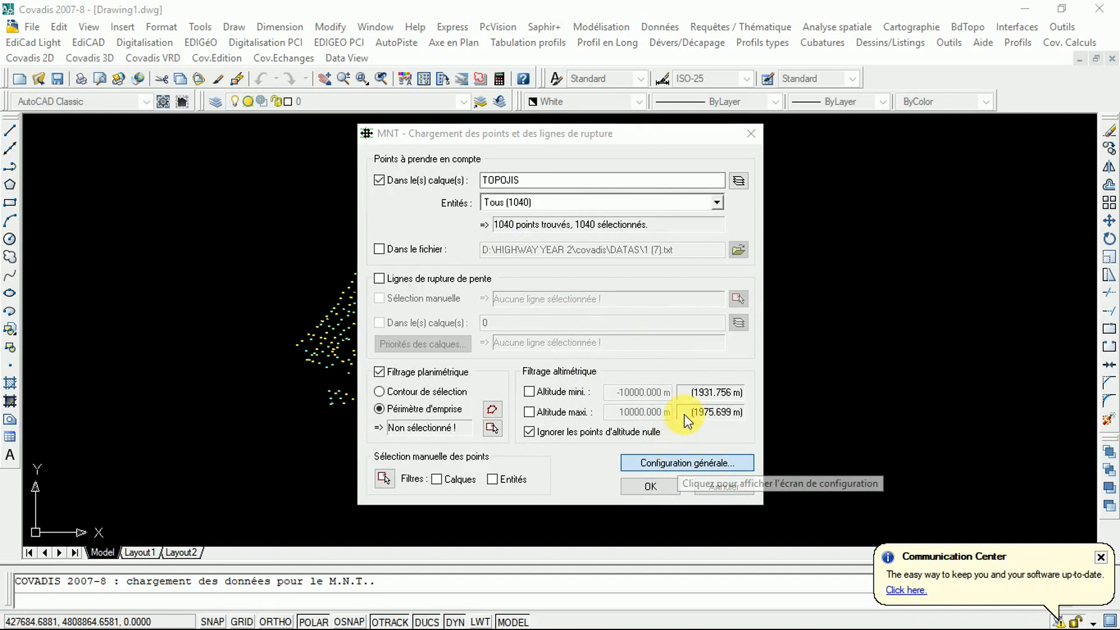
Confirm the general configuration with layer prefix HWY, drawing perimeter and triangles
click(685, 462)
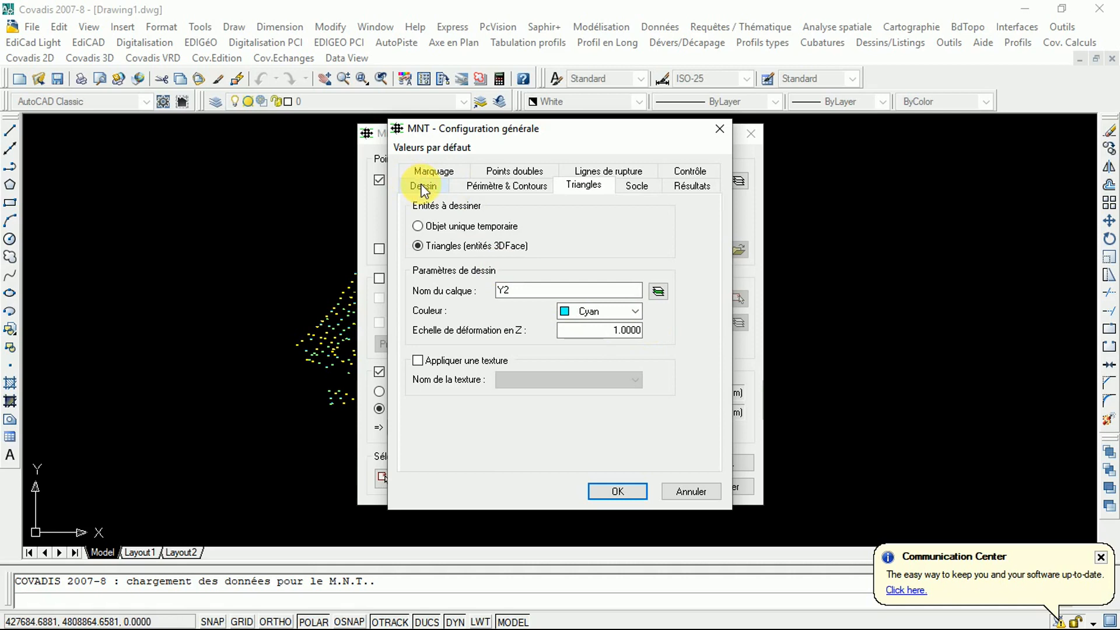
click(422, 186)
text(HWY)
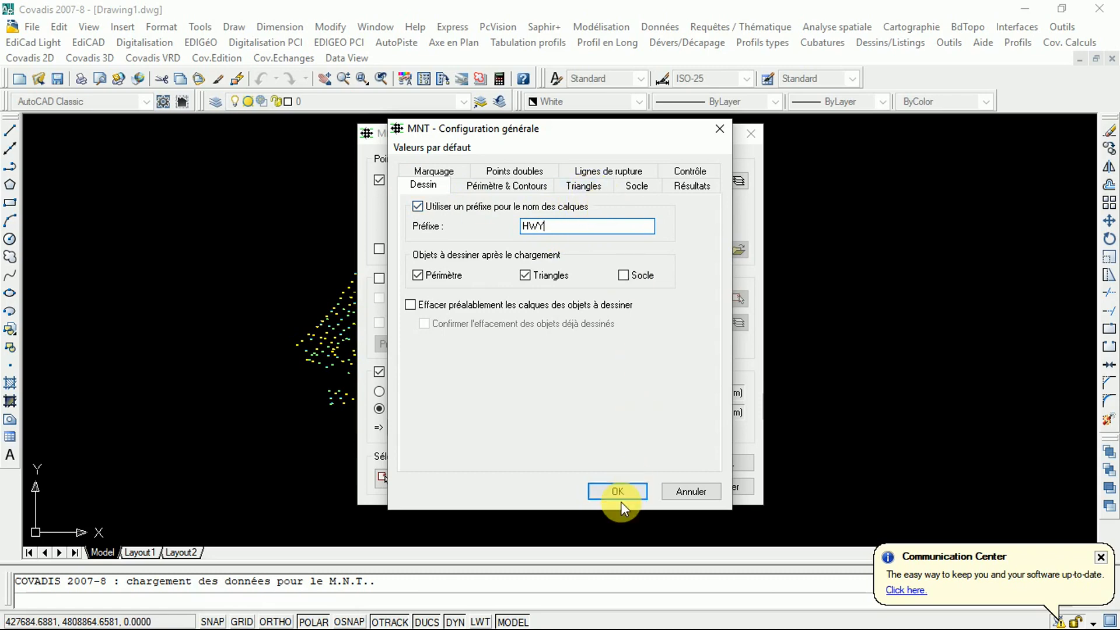
click(616, 491)
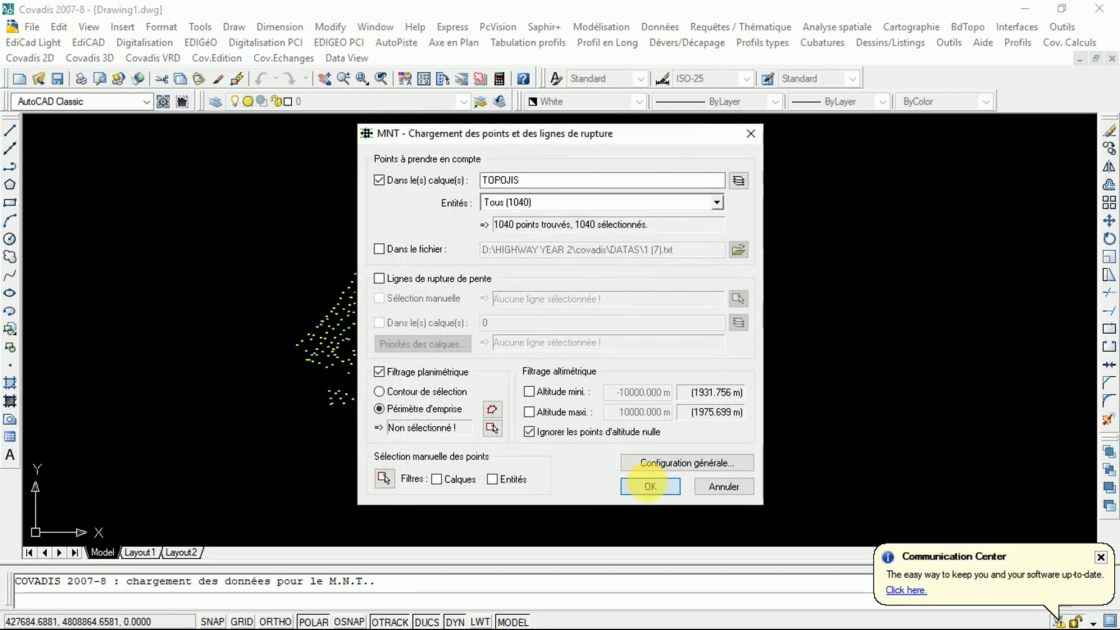
Load the 1040 points without planimetric filtering and calculate the 2050-triangle model
click(648, 485)
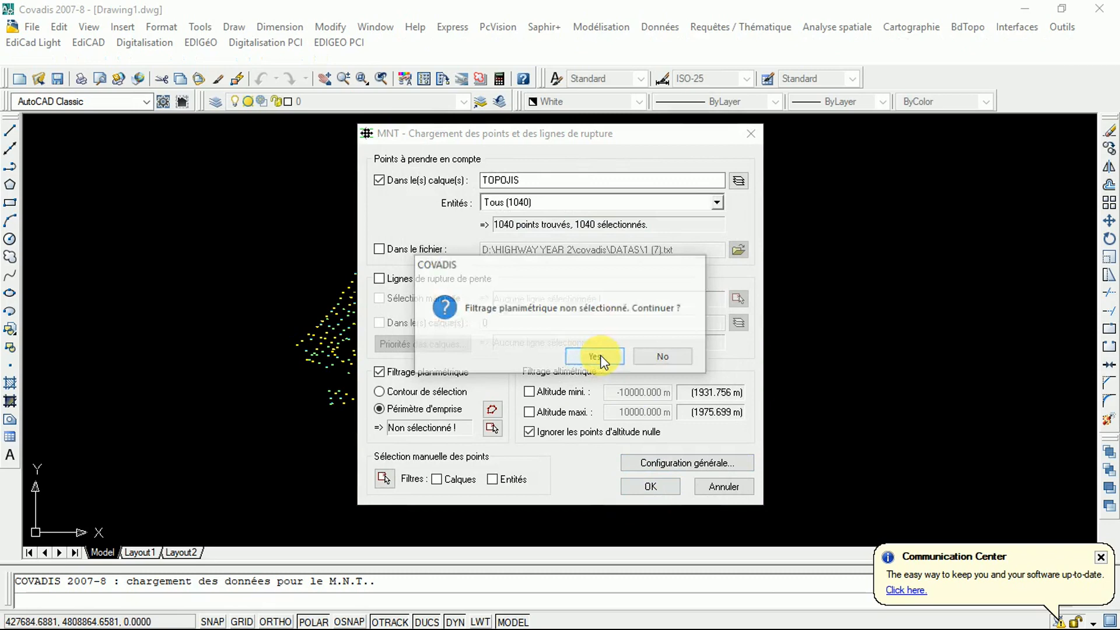
click(593, 355)
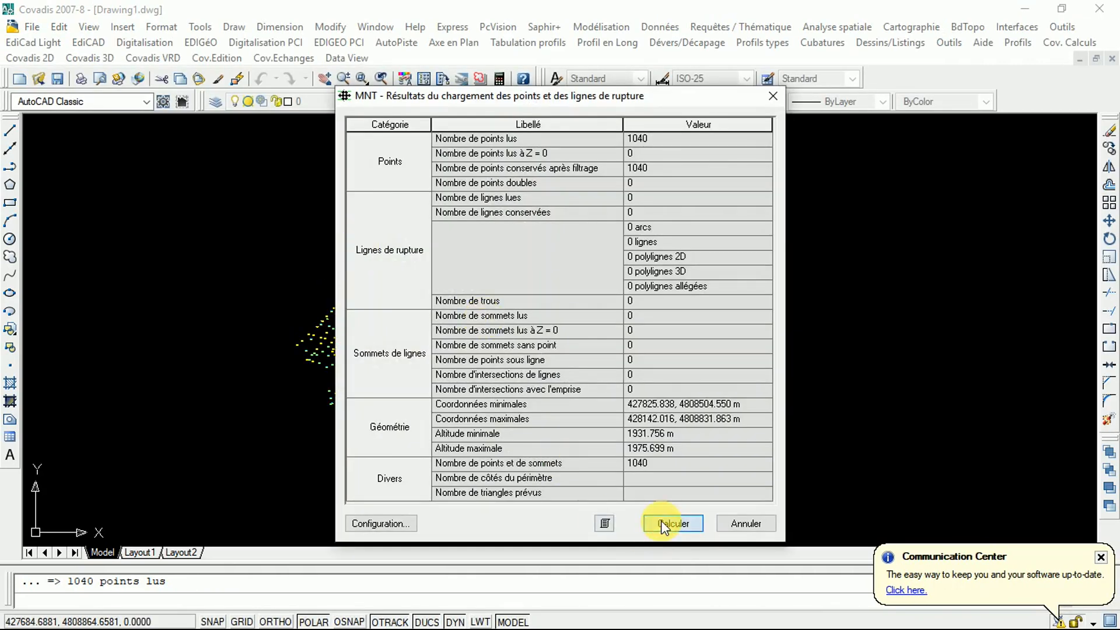
click(672, 523)
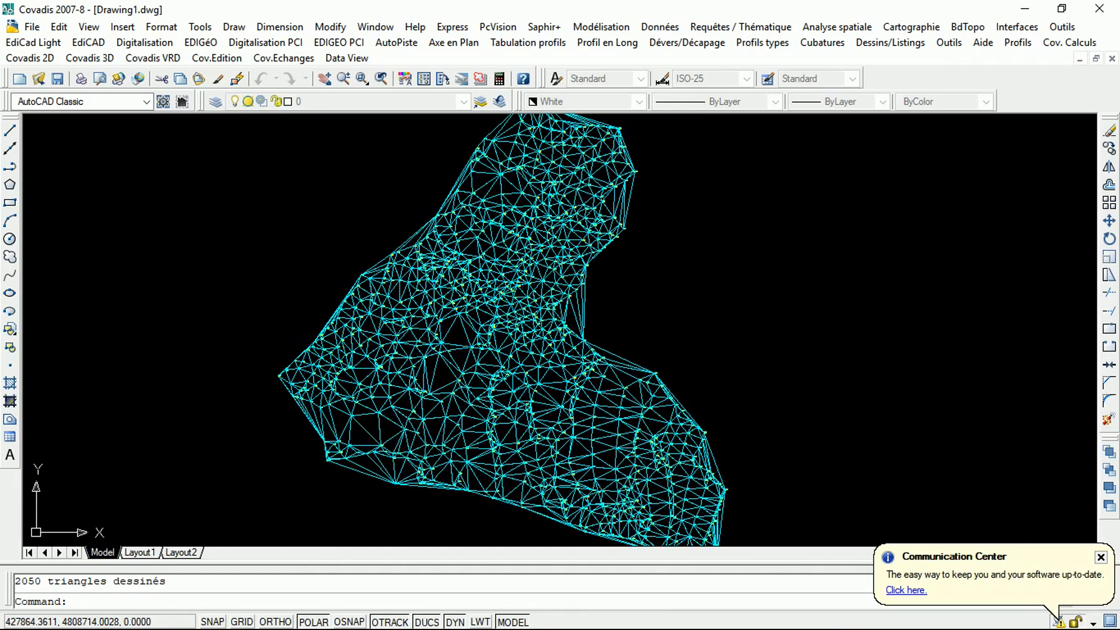
mouse_move(459, 345)
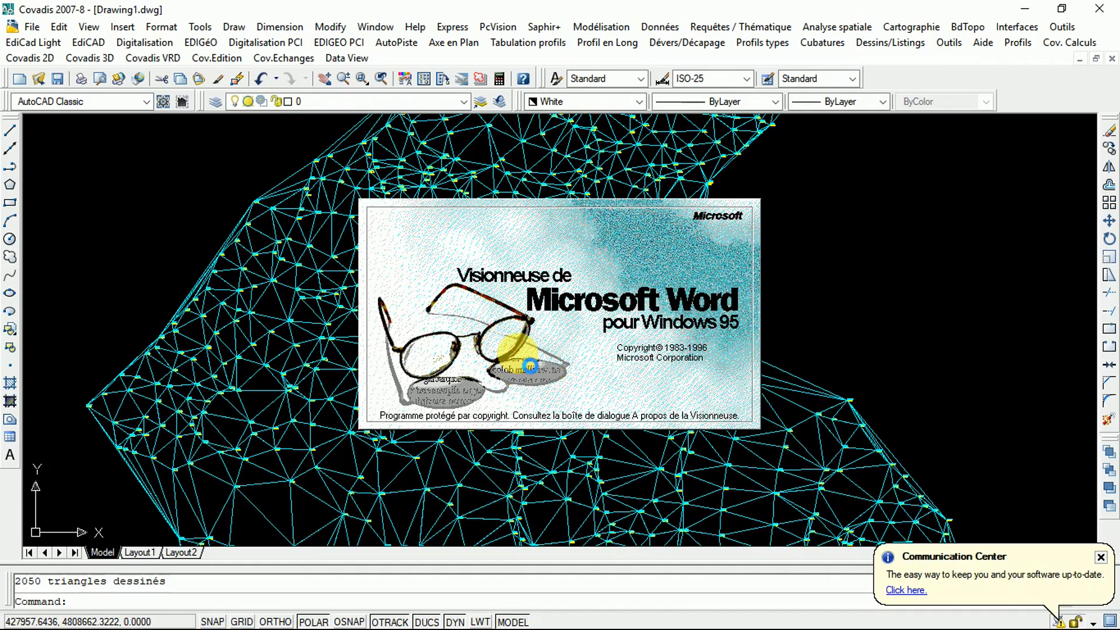
mouse_move(614, 332)
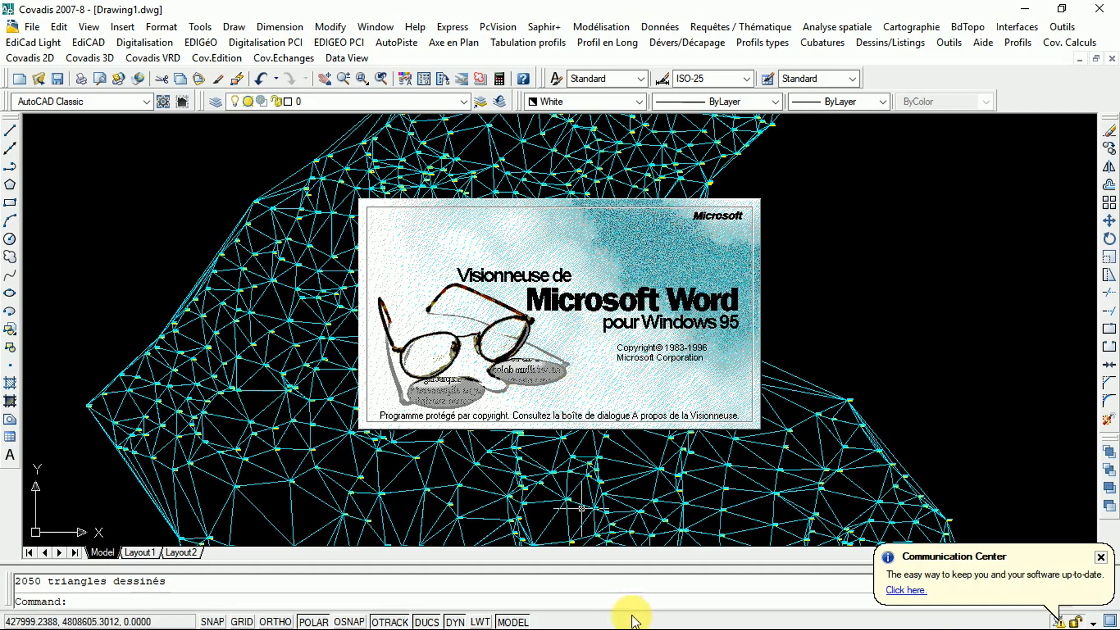
mouse_move(654, 290)
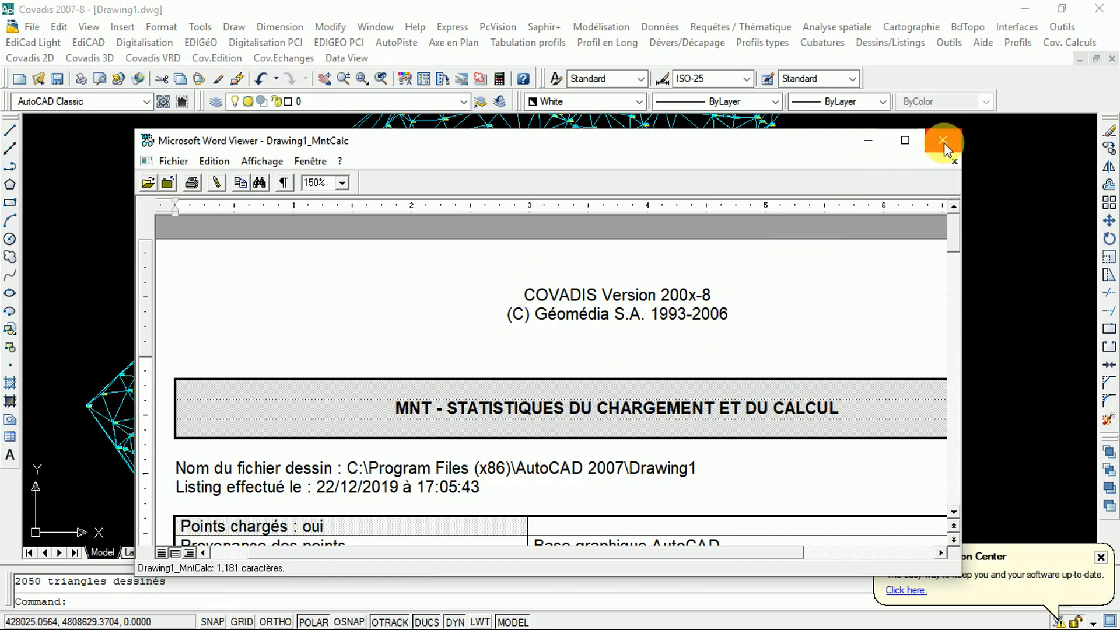
Close the MNT statistics report in Word Viewer, leaving the triangulation on screen
click(943, 141)
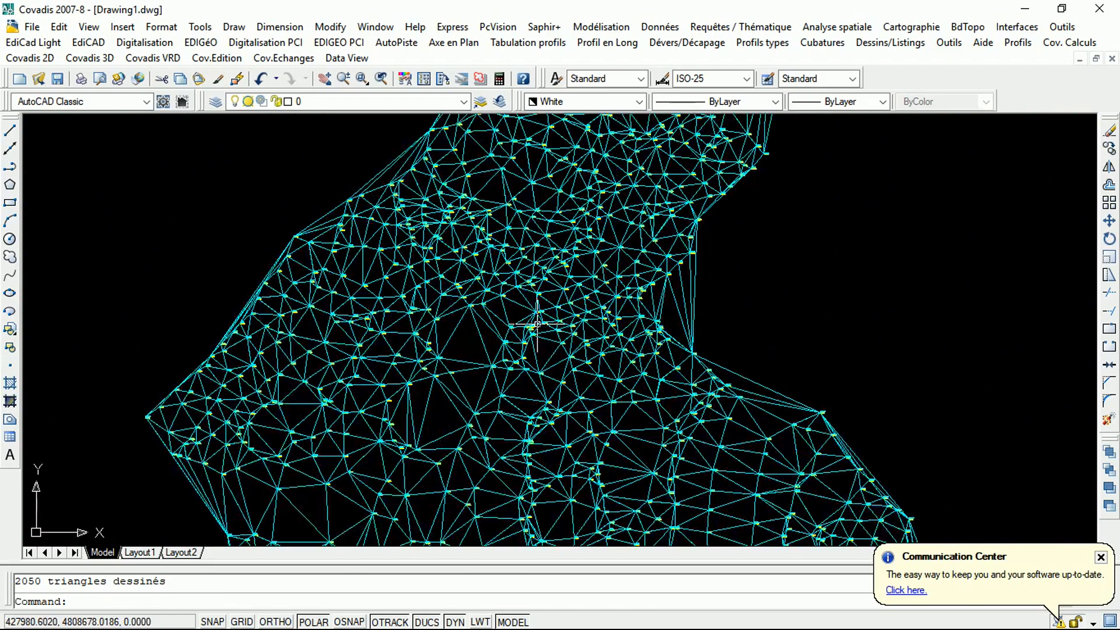
mouse_move(450, 330)
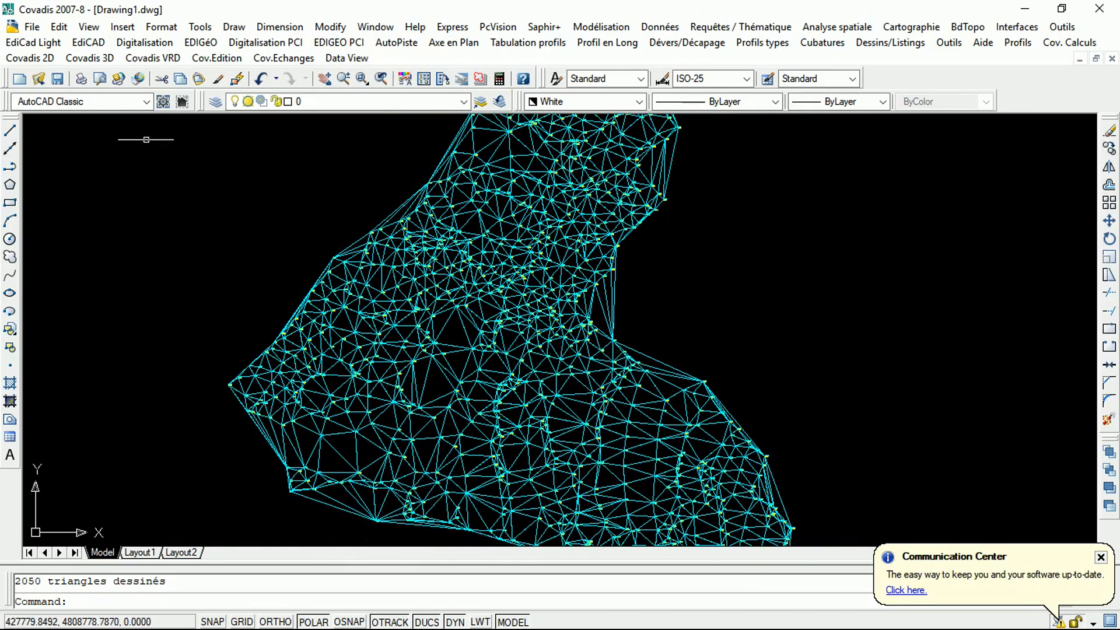
mouse_move(384, 151)
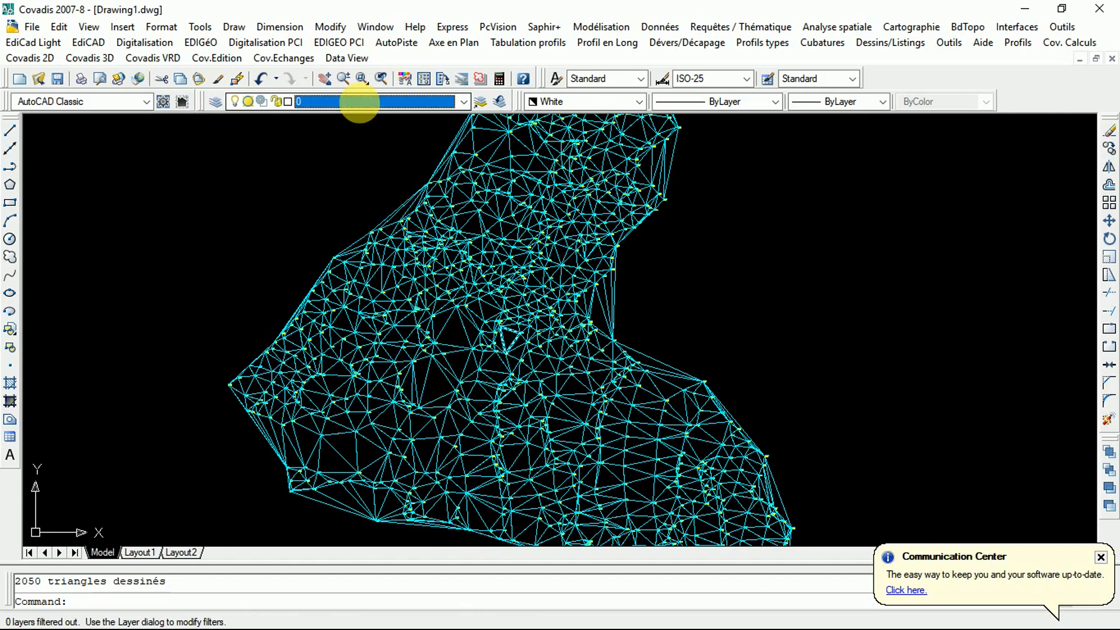
Show the layer list to turn off the HWYY2 triangle layer
click(463, 101)
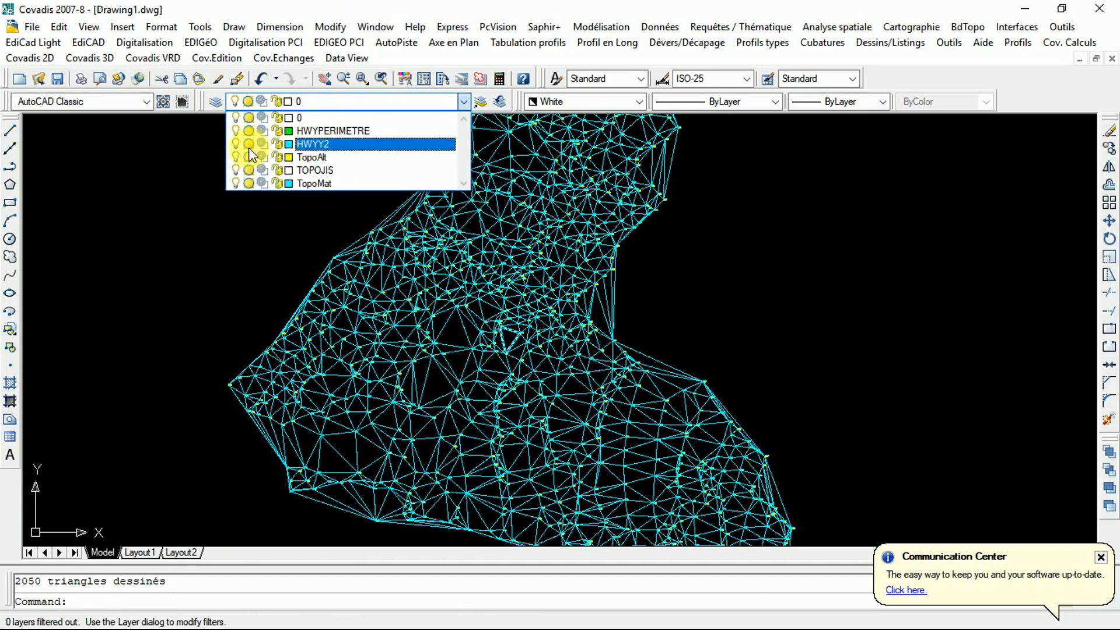
mouse_move(260, 144)
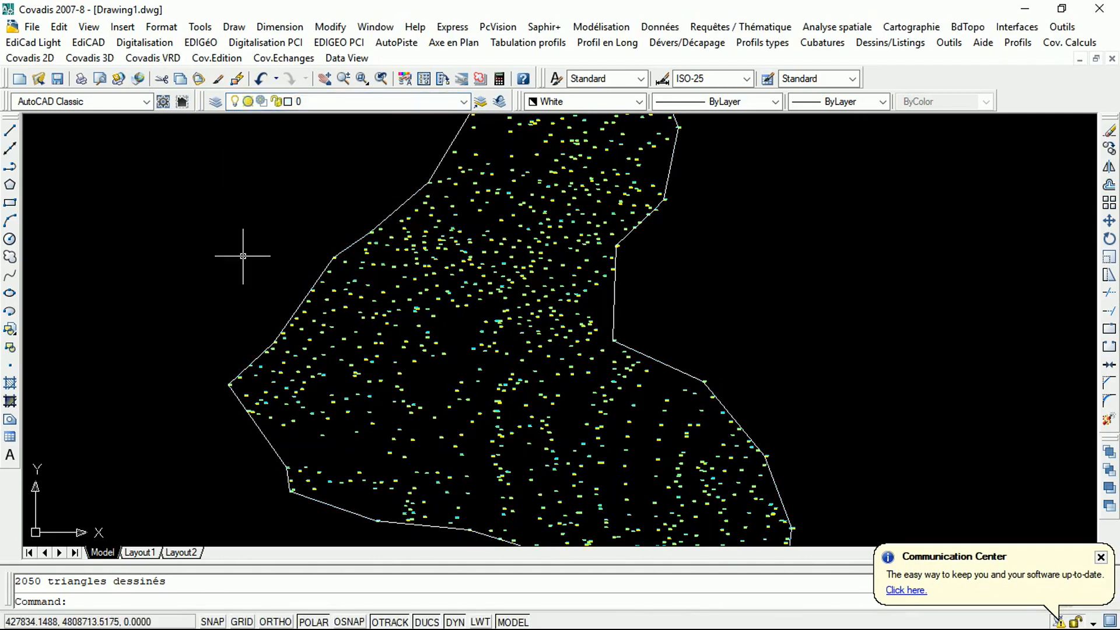
mouse_move(361, 235)
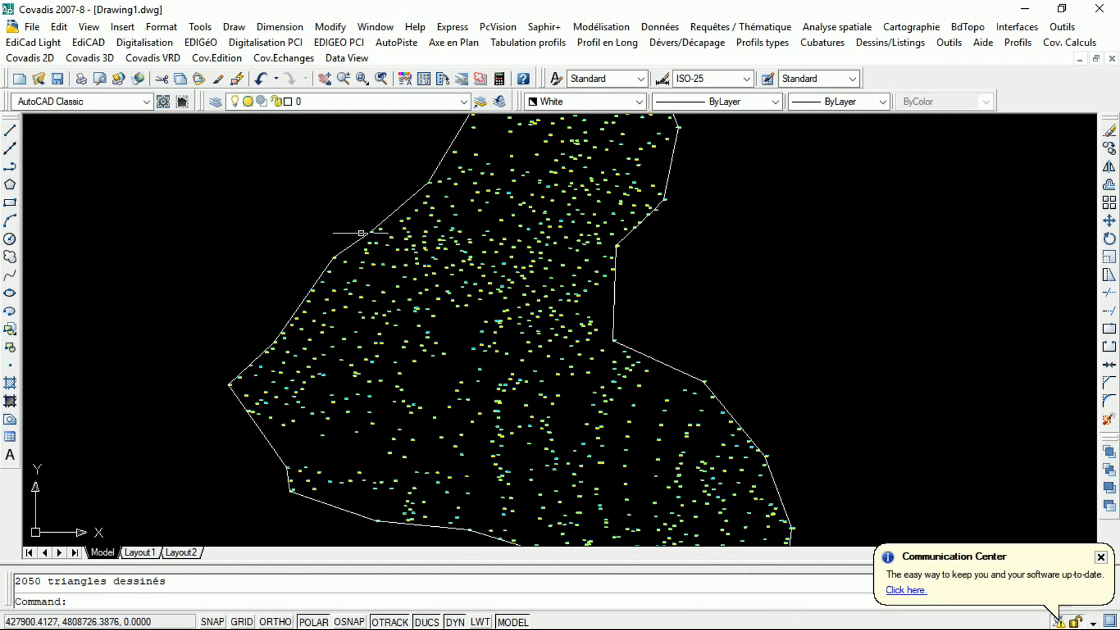
mouse_move(364, 231)
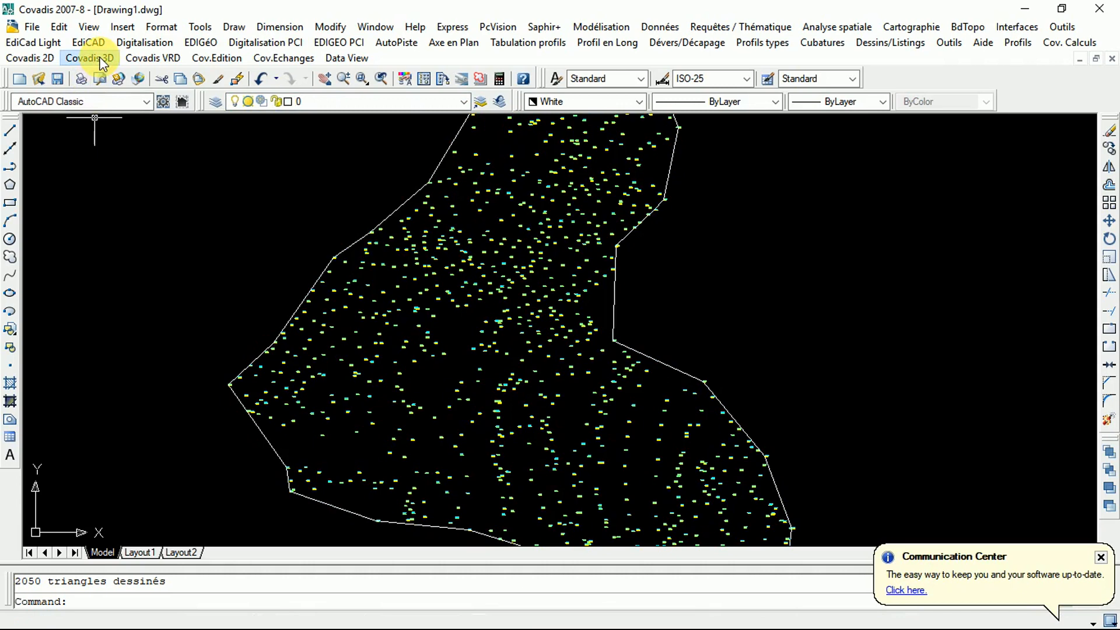
Launch automatic contour generation (Automatiques / M.N.T.) from the Covadis 3D menu
click(90, 59)
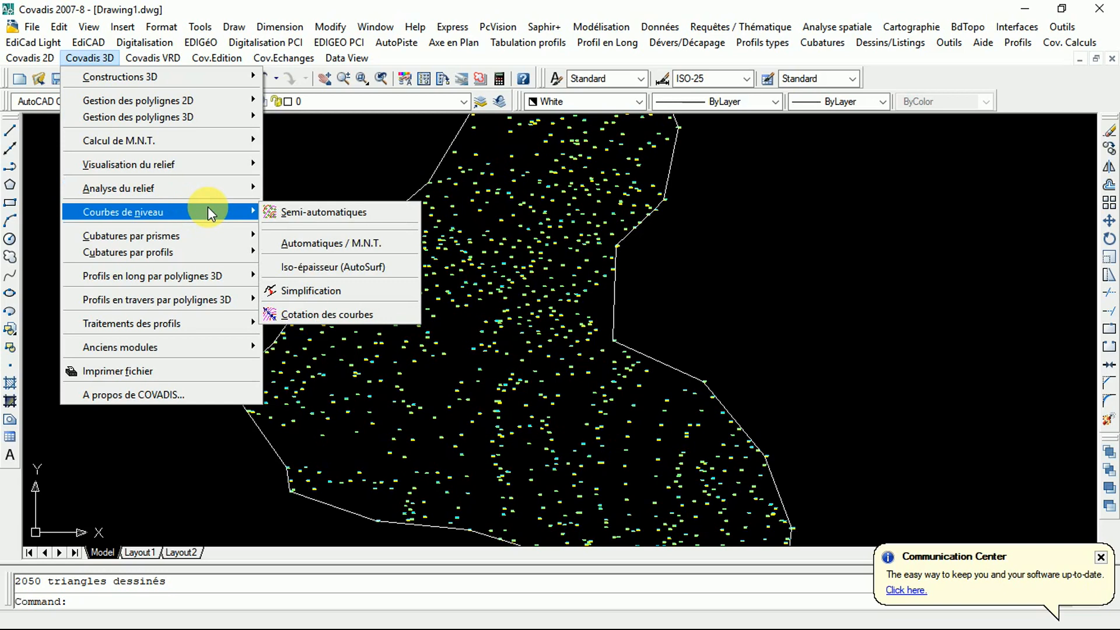
mouse_move(242, 219)
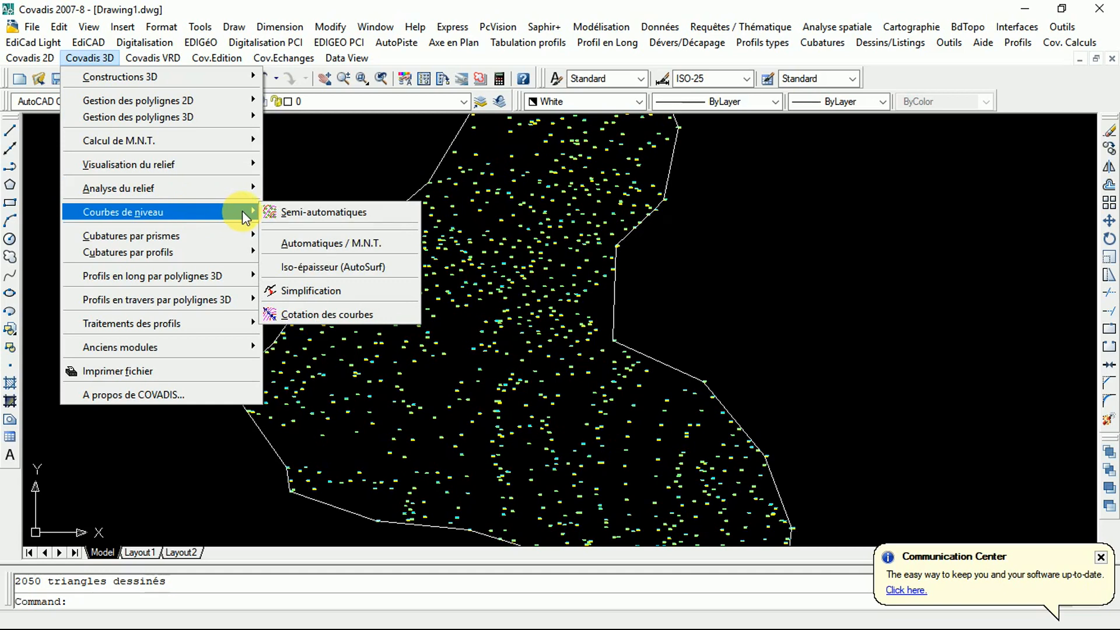
mouse_move(326, 243)
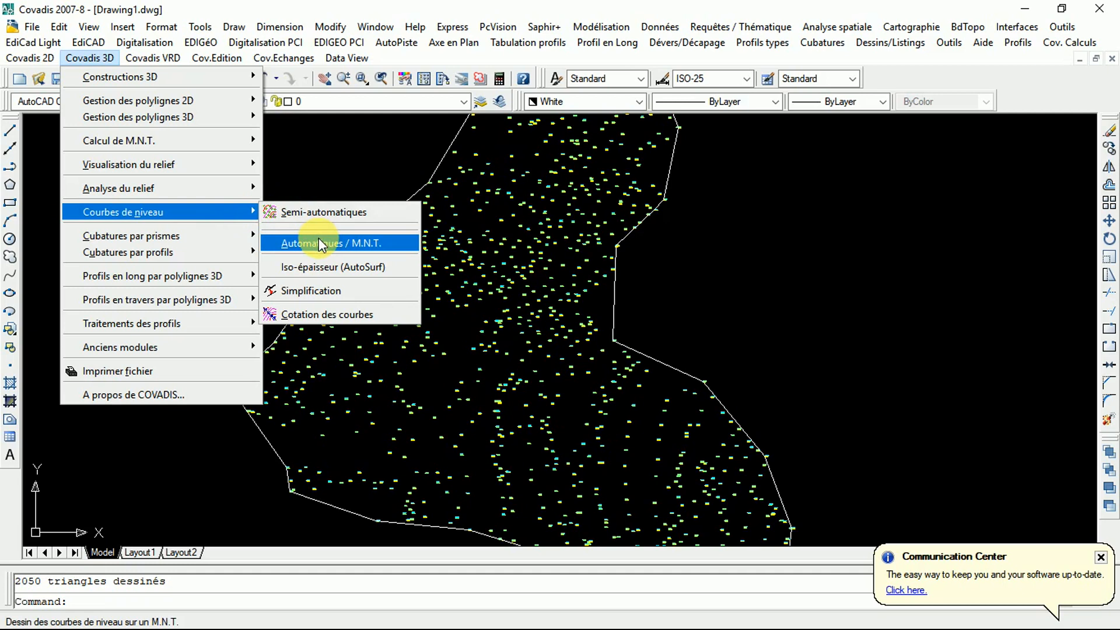
mouse_move(370, 249)
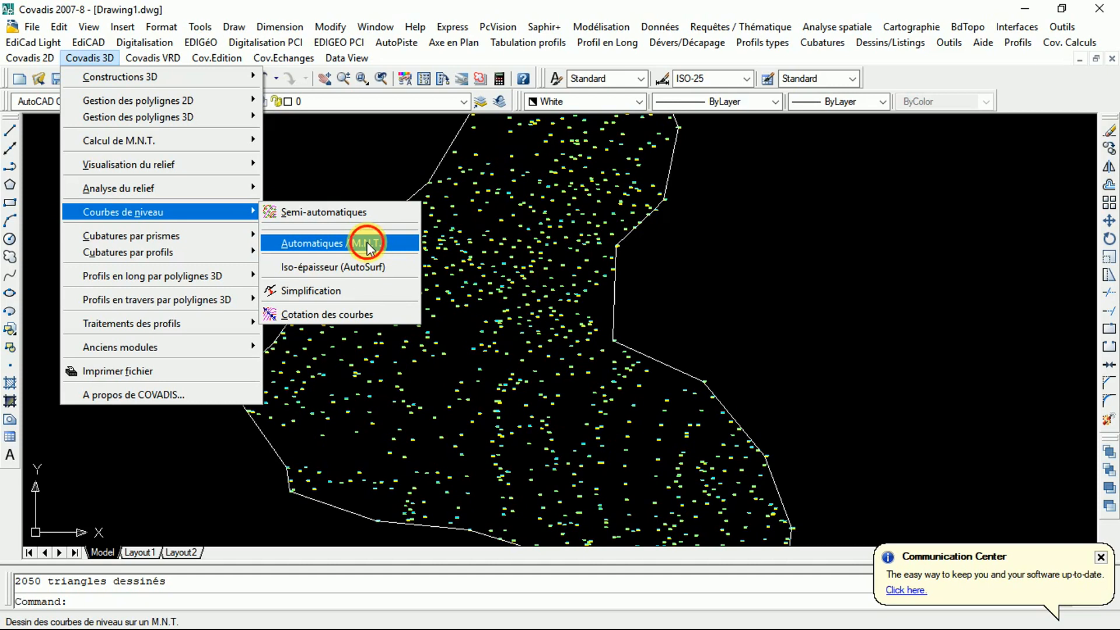
click(310, 242)
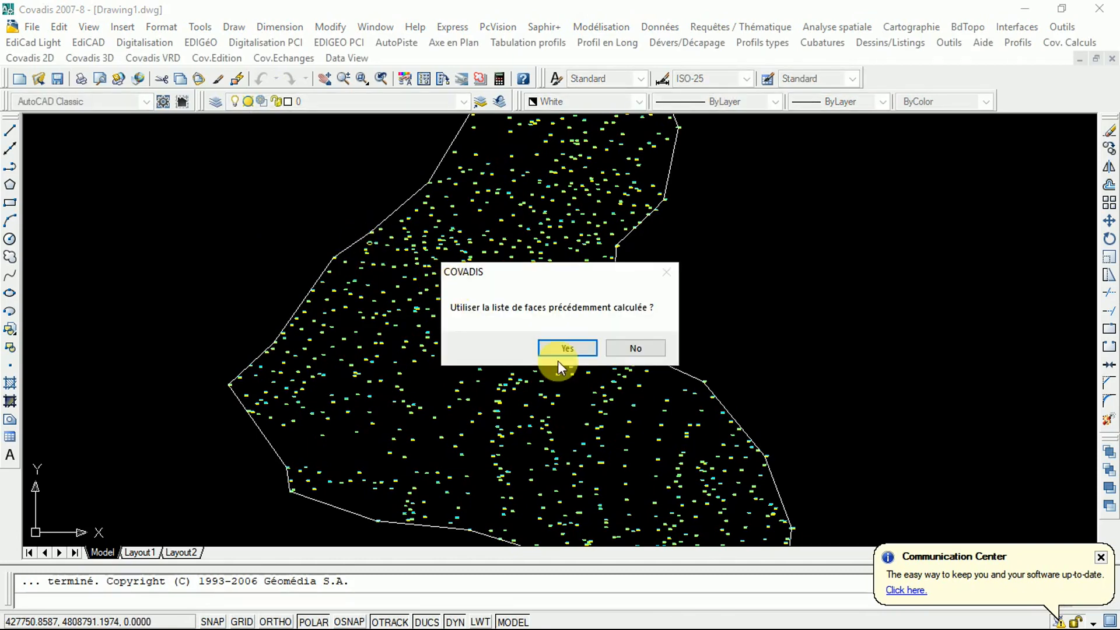
Reuse the previously computed faces, showing contour orders 1 (green, 1 m) and 2 (cyan, 2 m)
click(567, 348)
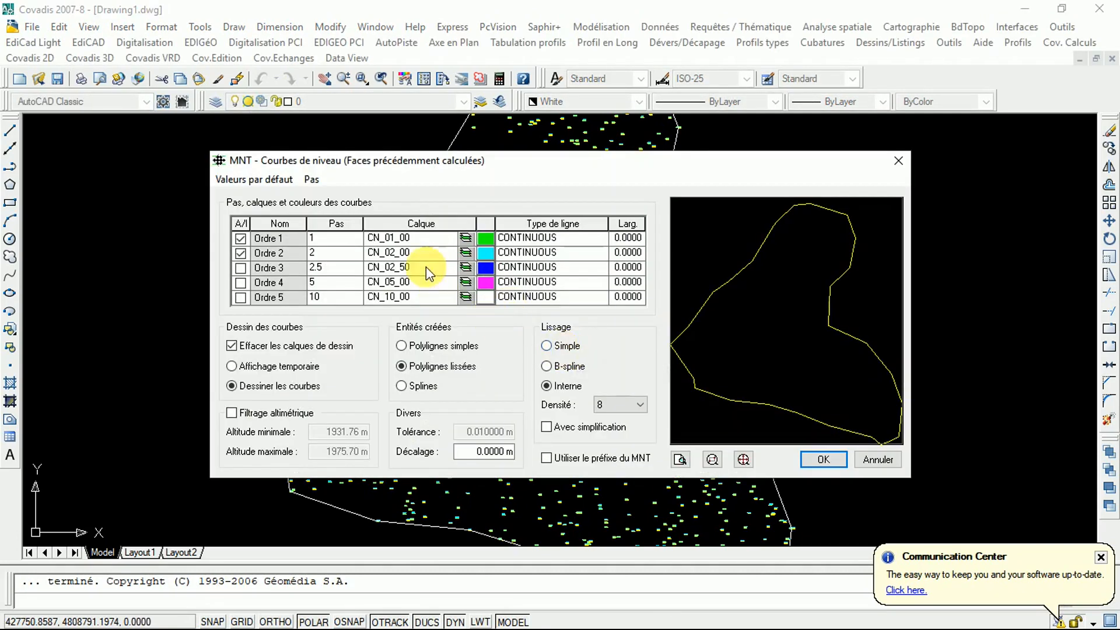
mouse_move(402, 245)
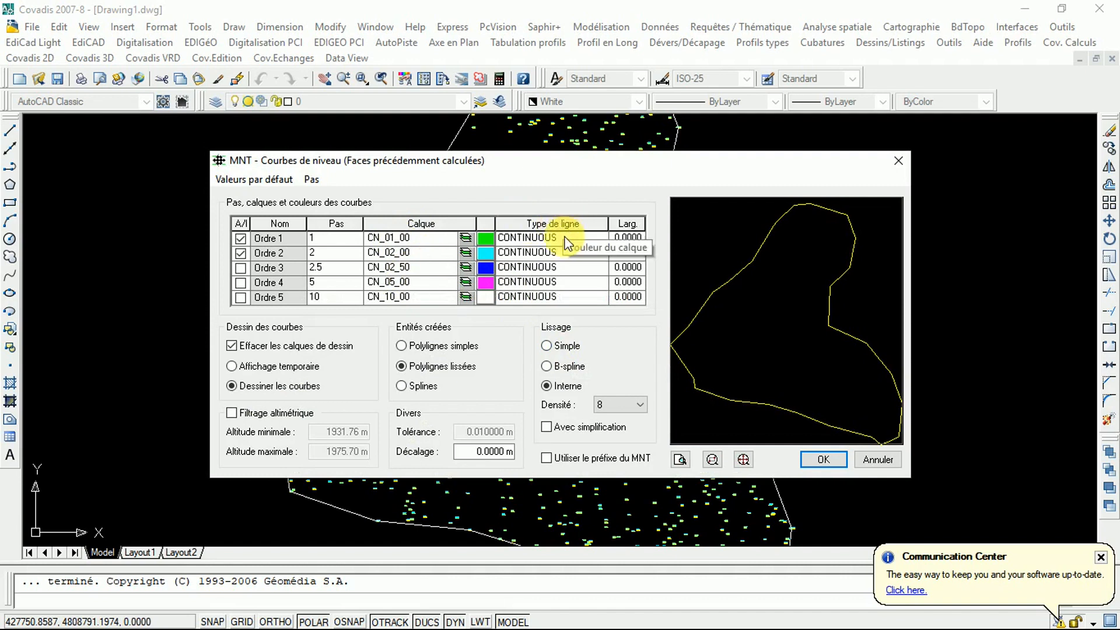
mouse_move(281, 245)
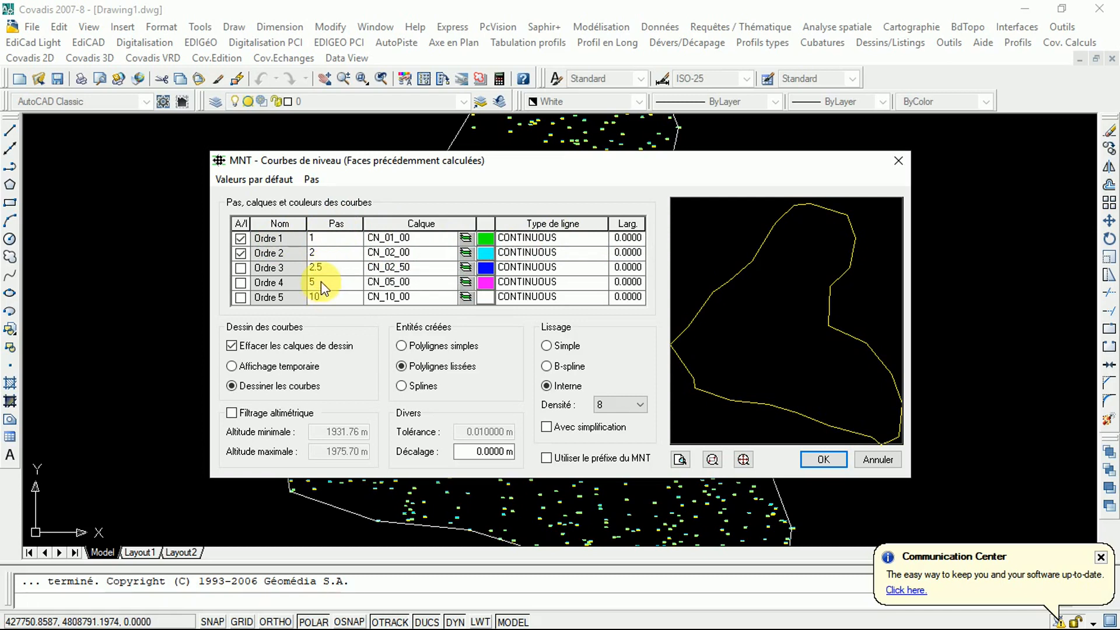
mouse_move(420, 252)
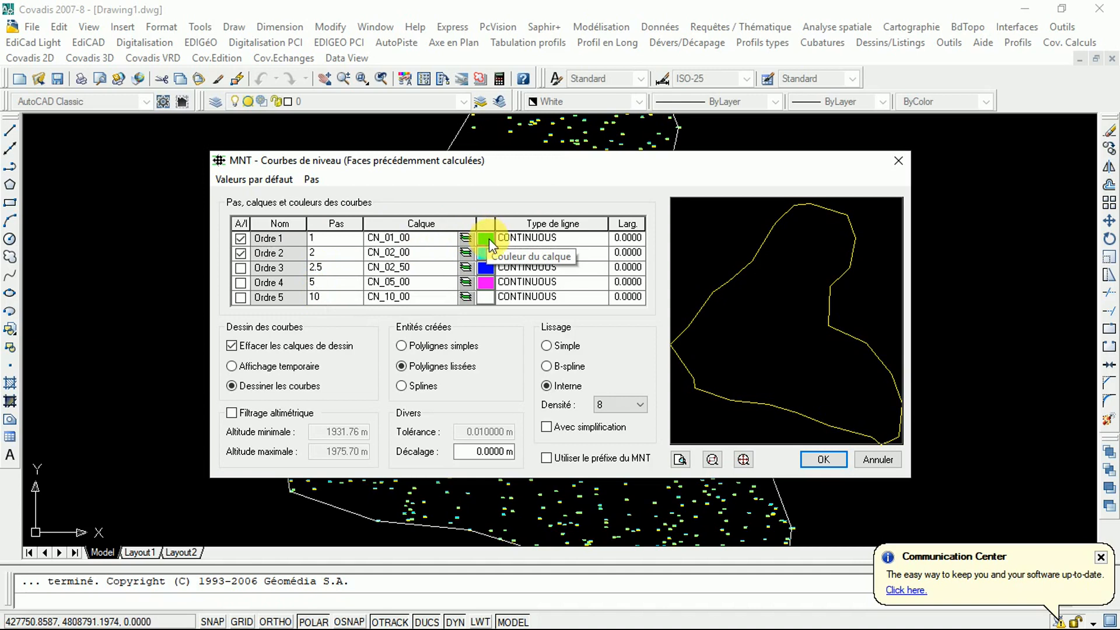
mouse_move(332, 248)
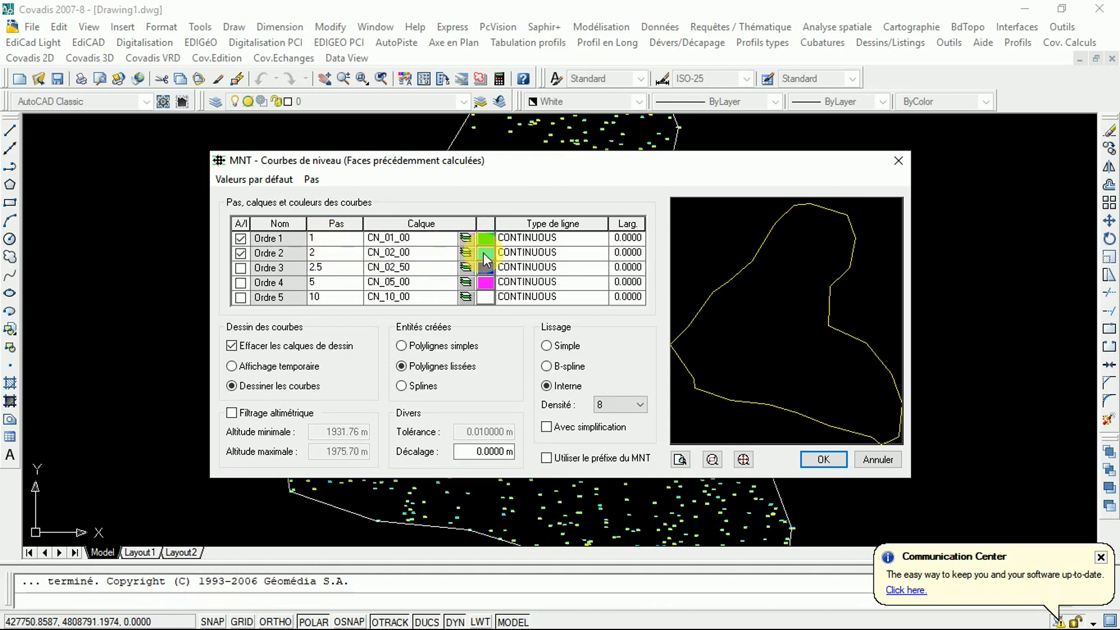
mouse_move(485, 256)
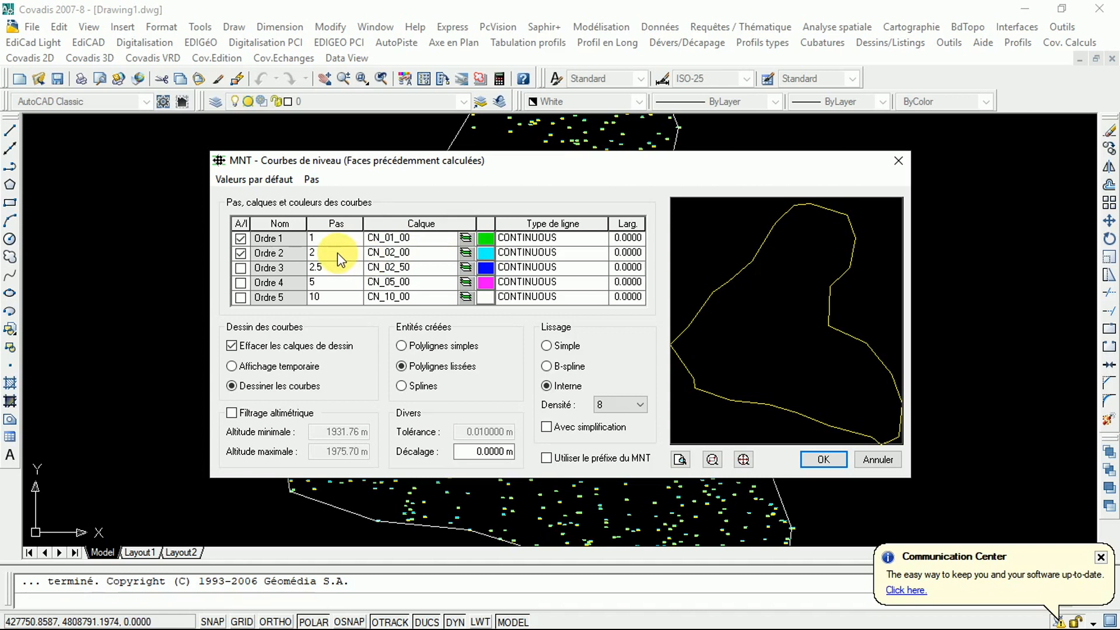
mouse_move(336, 260)
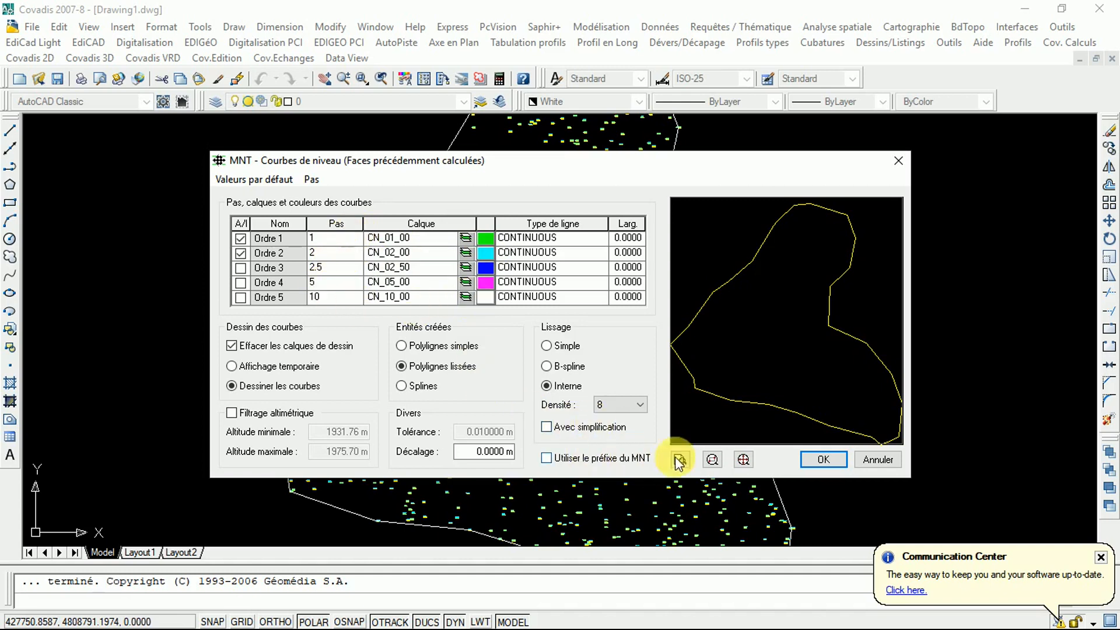
Preview then draw the 1 m green and 2 m cyan contours across the whole model
click(677, 458)
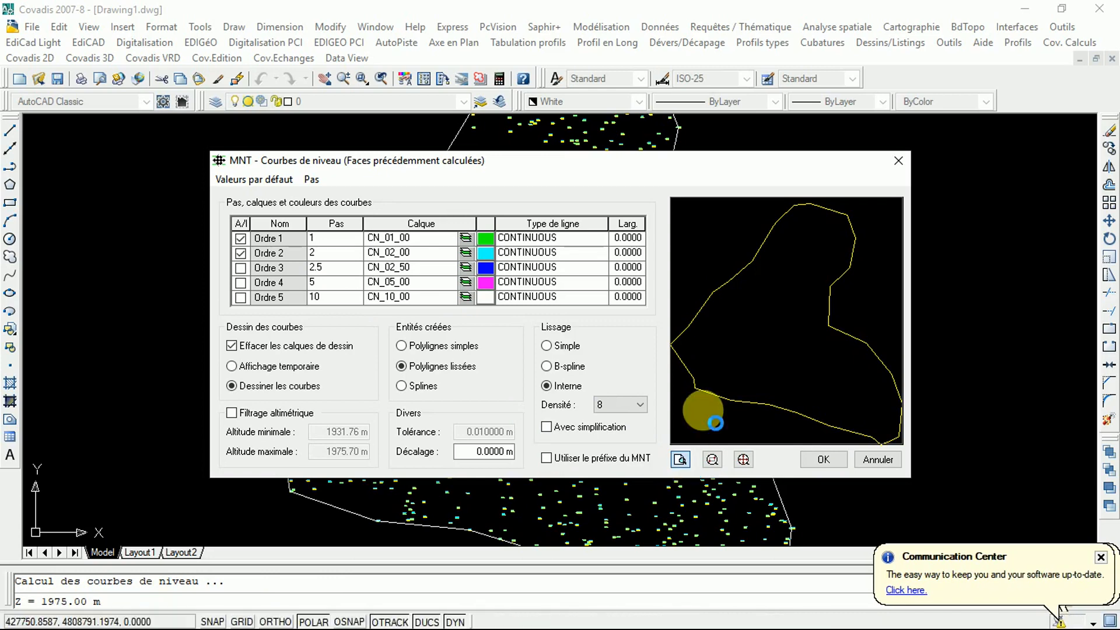
click(679, 458)
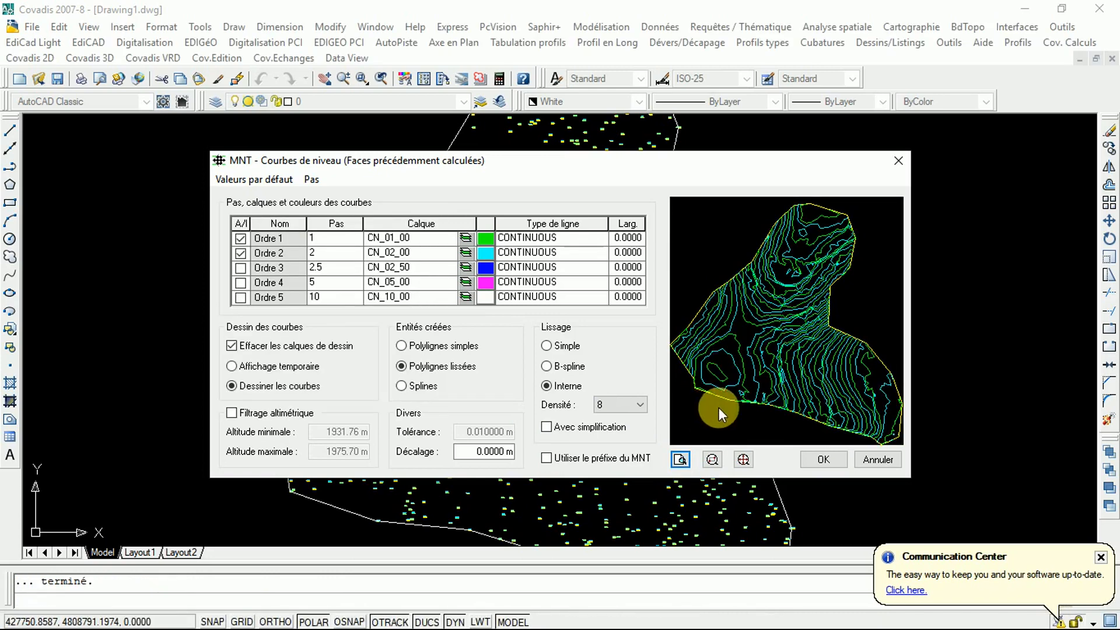
click(821, 459)
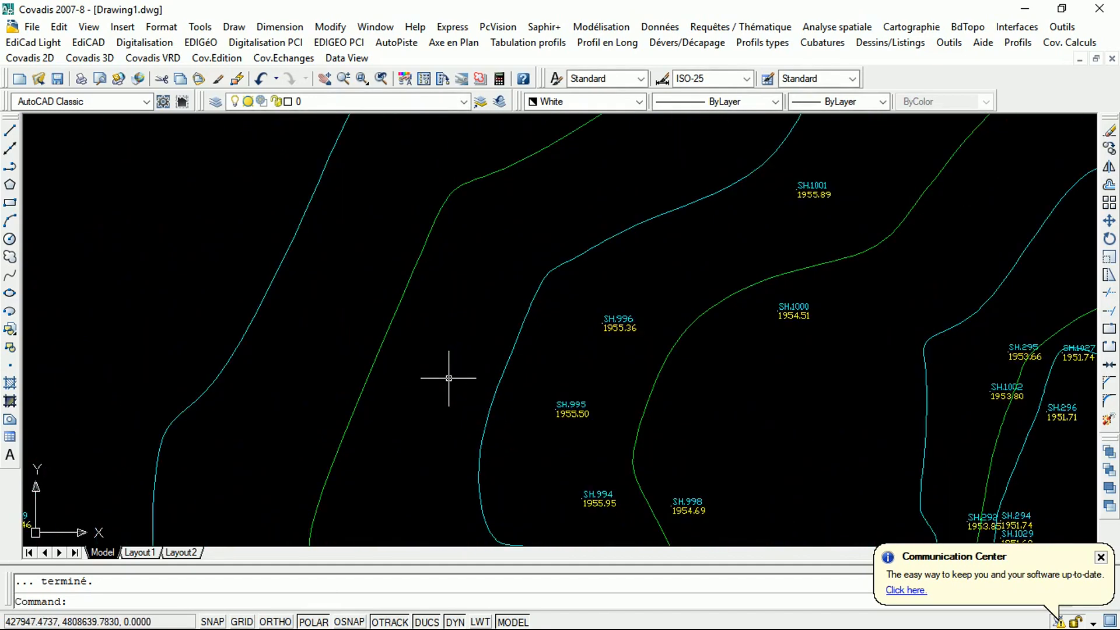
scroll(down, 3)
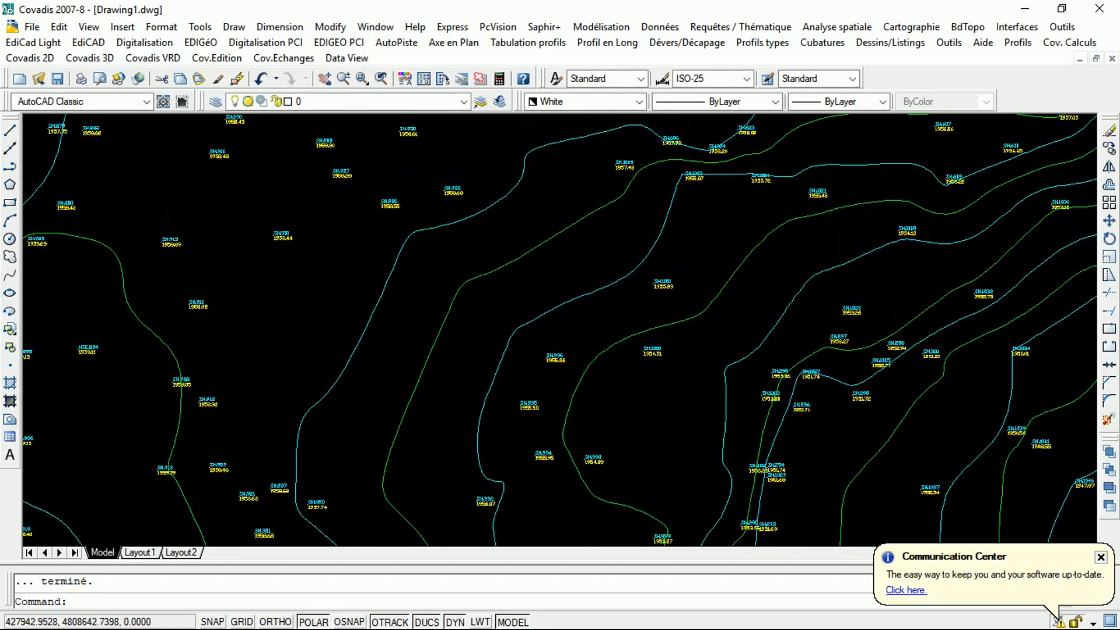
mouse_move(524, 316)
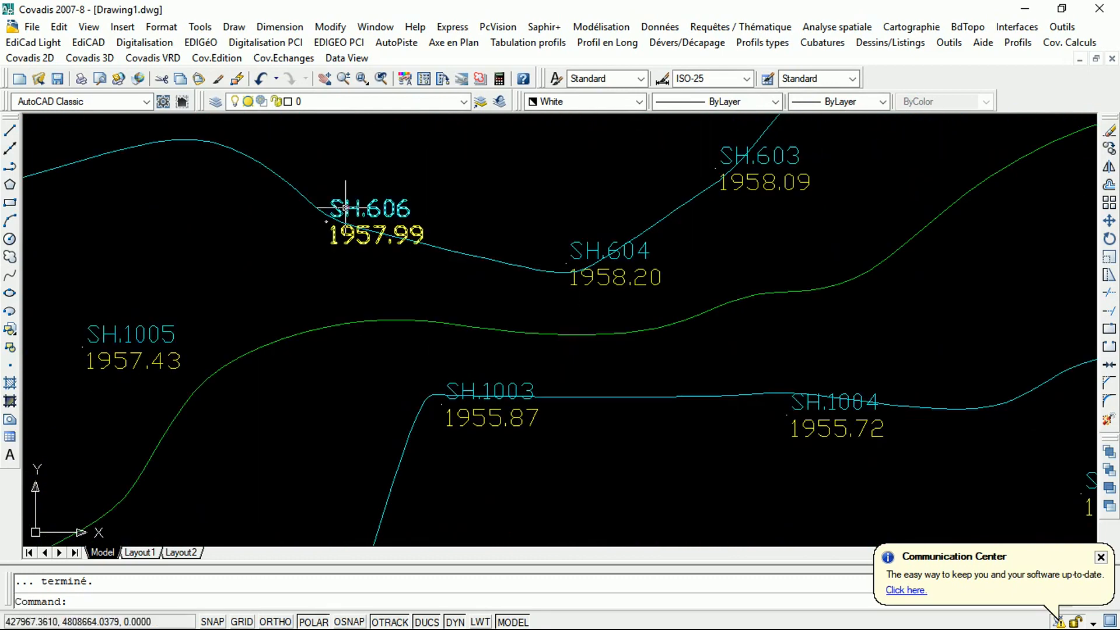
scroll(down, 3)
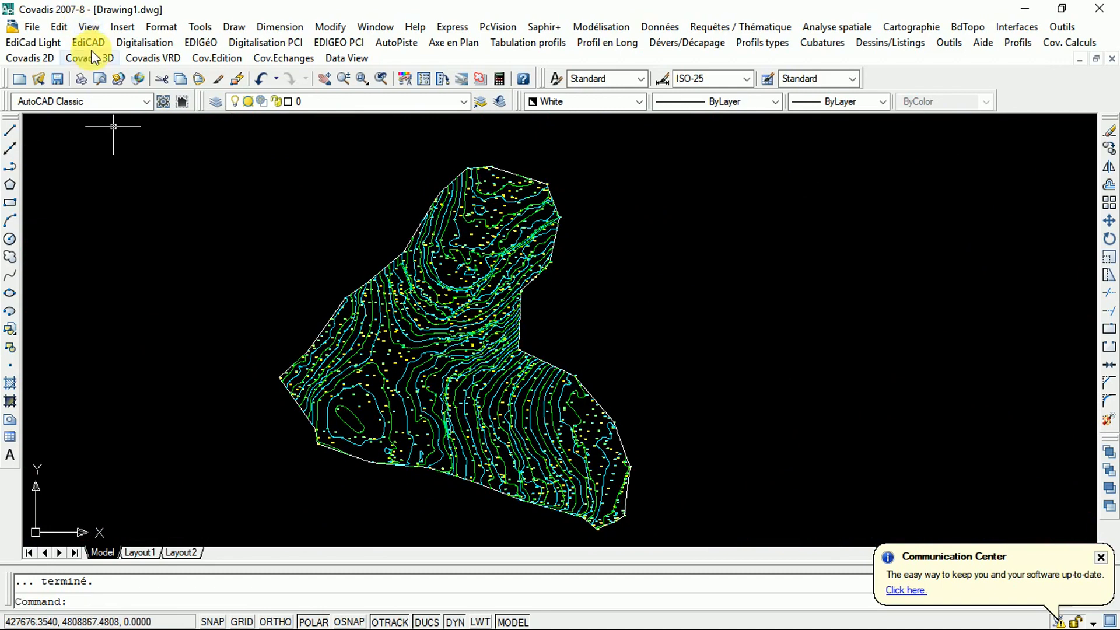
Start Cotation des courbes with labels along an axis, 15 mm red text
click(90, 58)
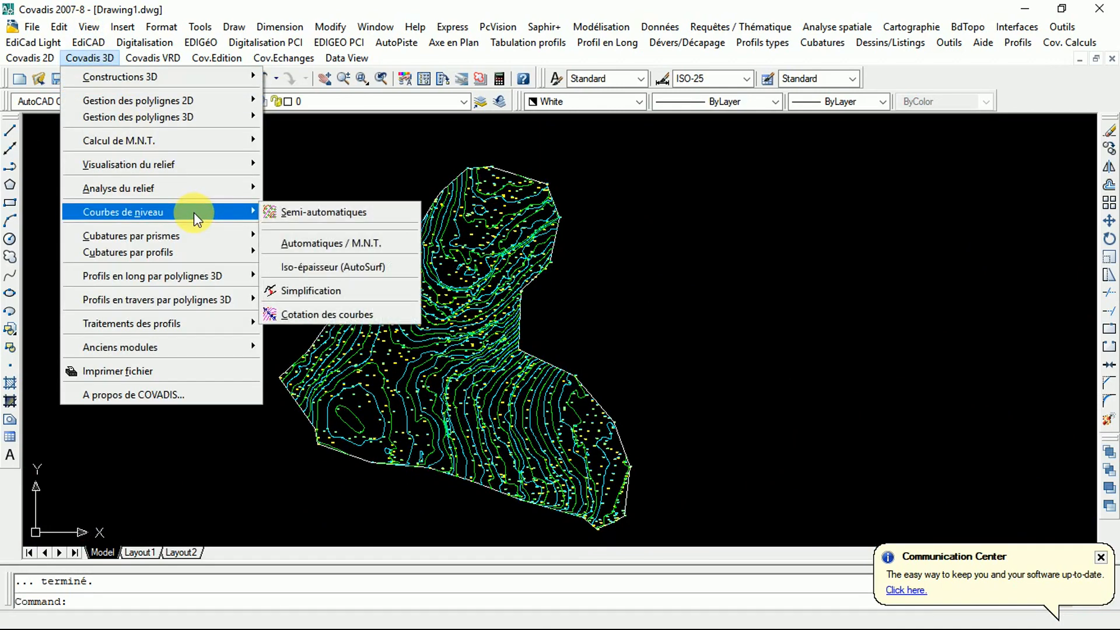
mouse_move(336, 319)
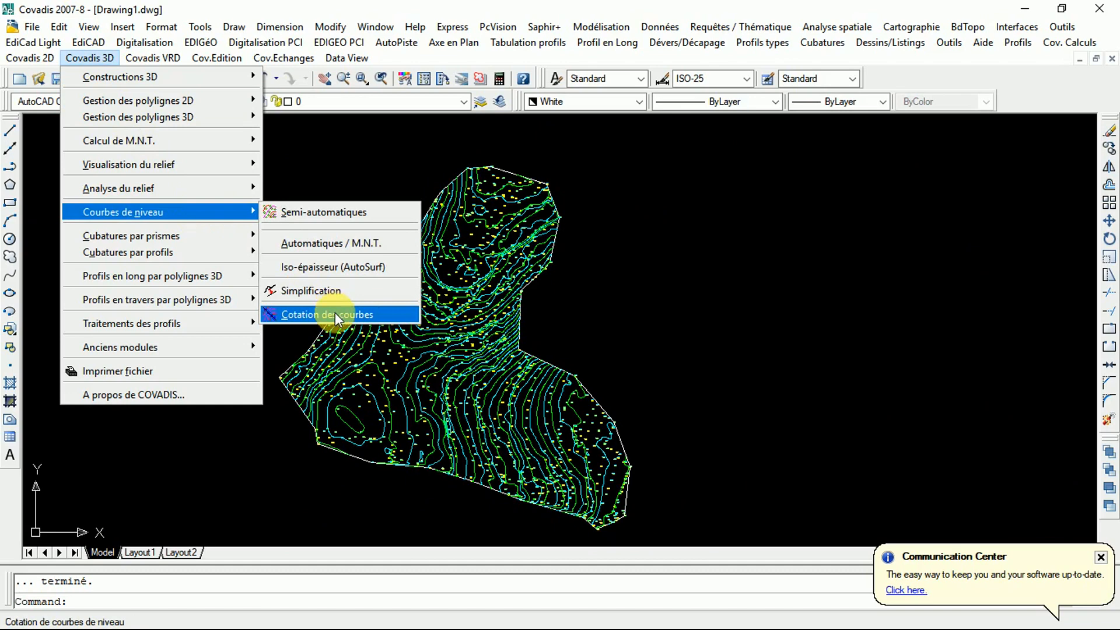
click(326, 314)
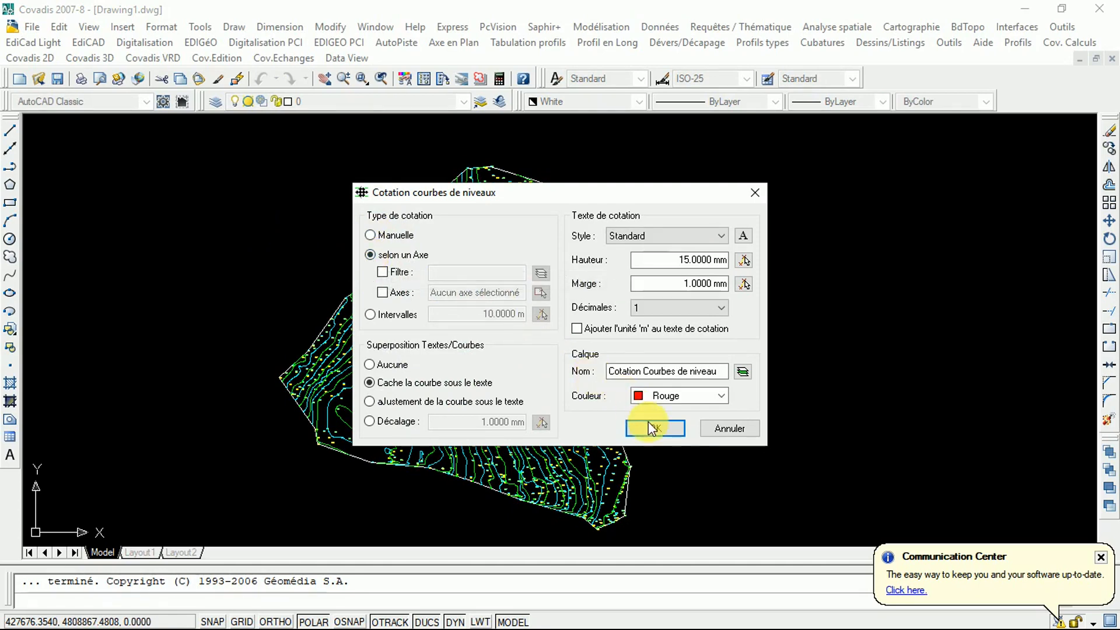
click(653, 428)
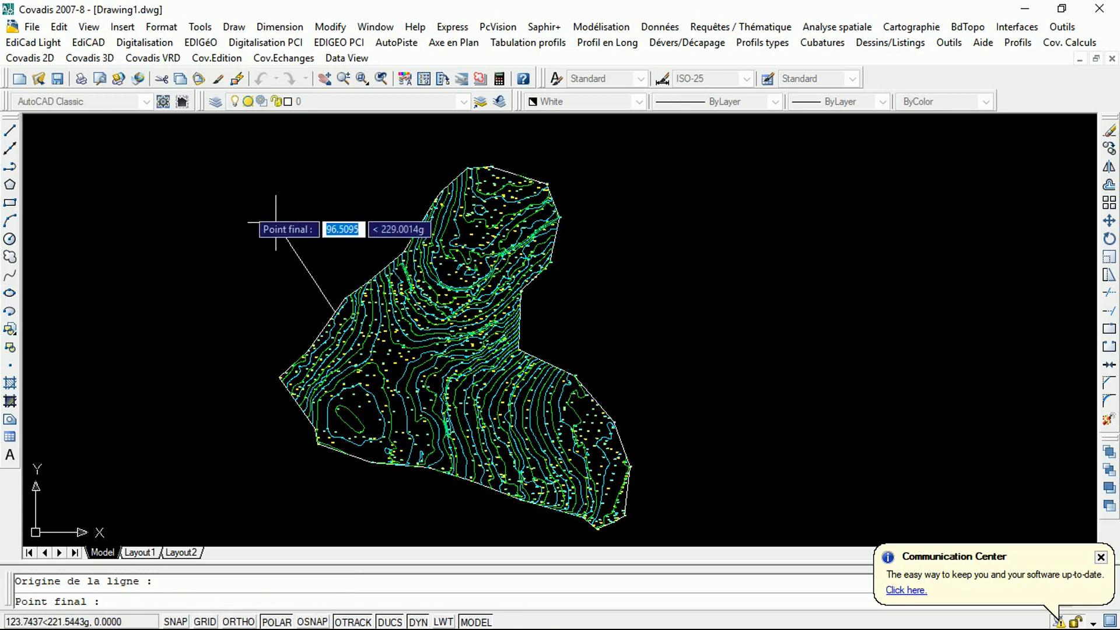
mouse_move(282, 215)
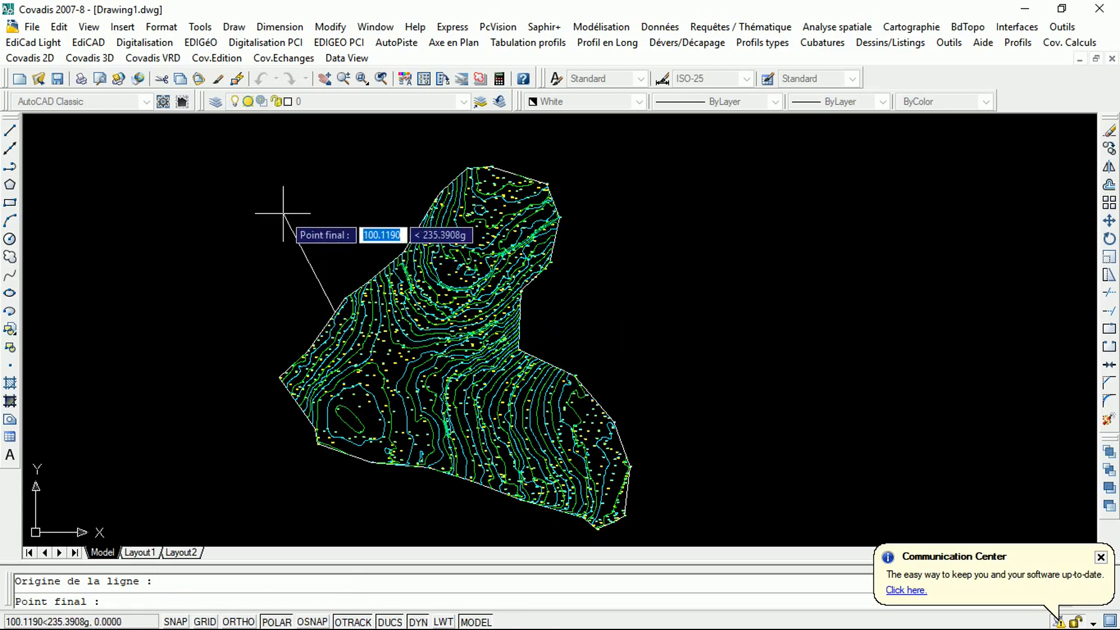
mouse_move(365, 457)
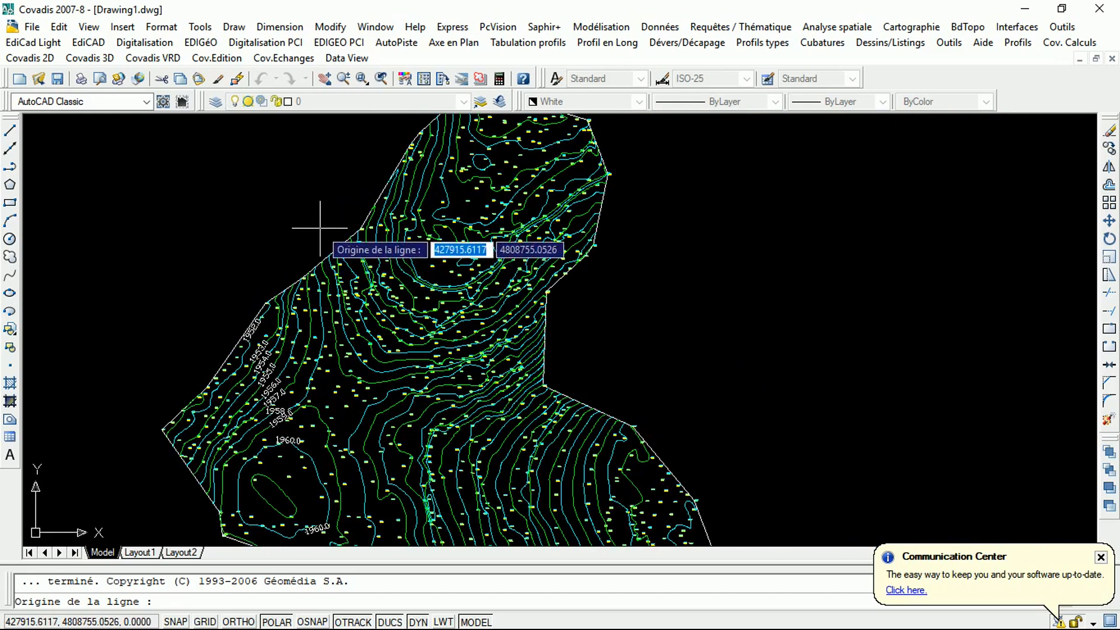
Start another elevation-labelling line by picking its origin across the contours
click(319, 234)
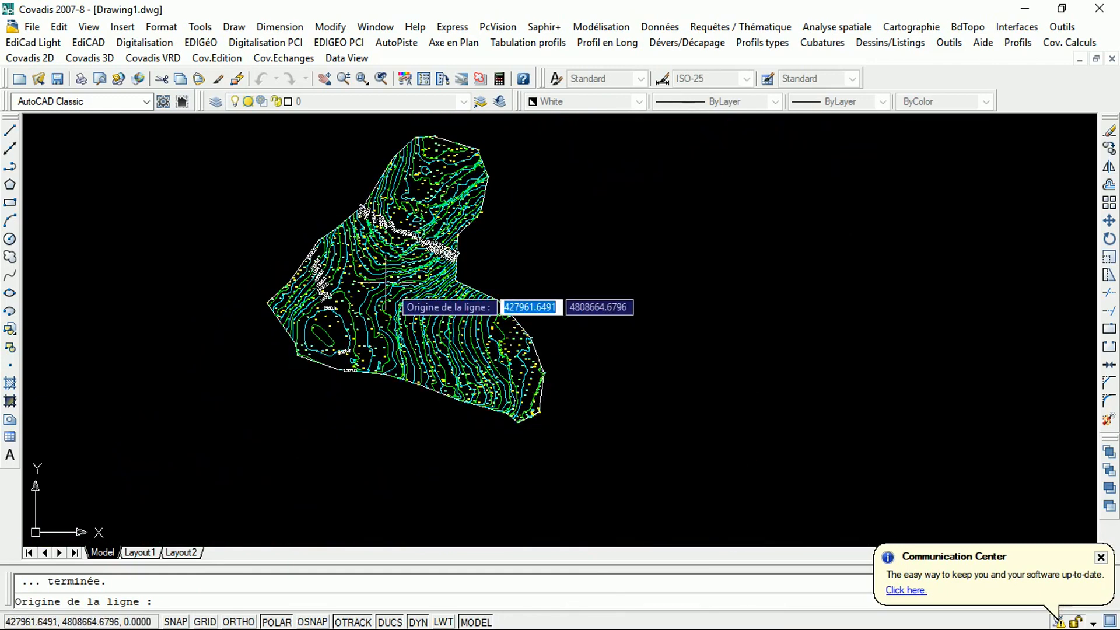
mouse_move(529, 295)
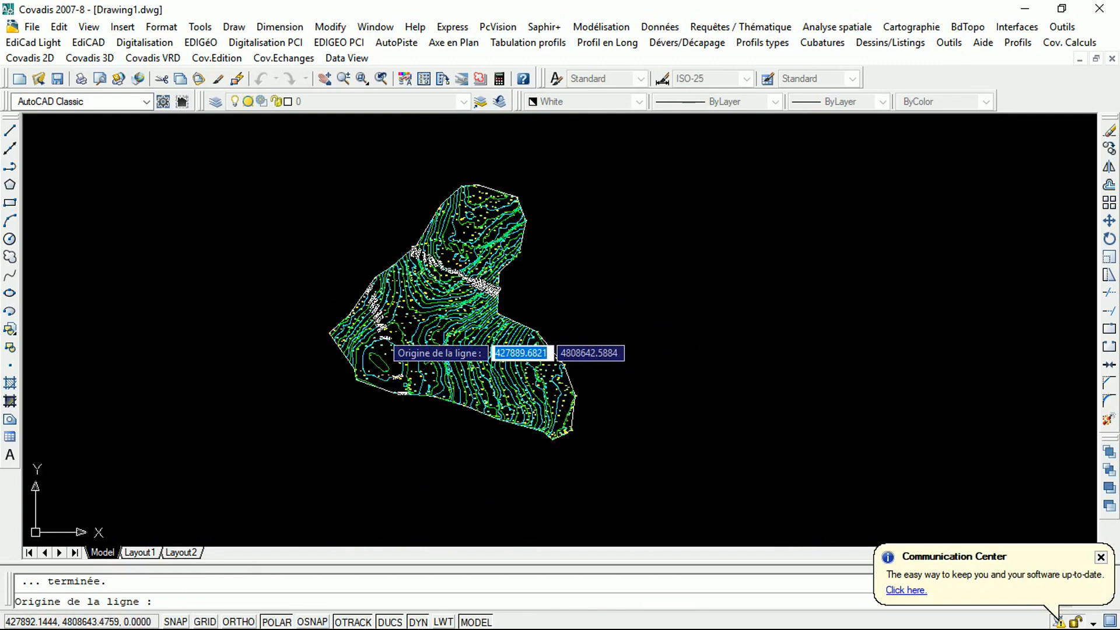
scroll(up, 3)
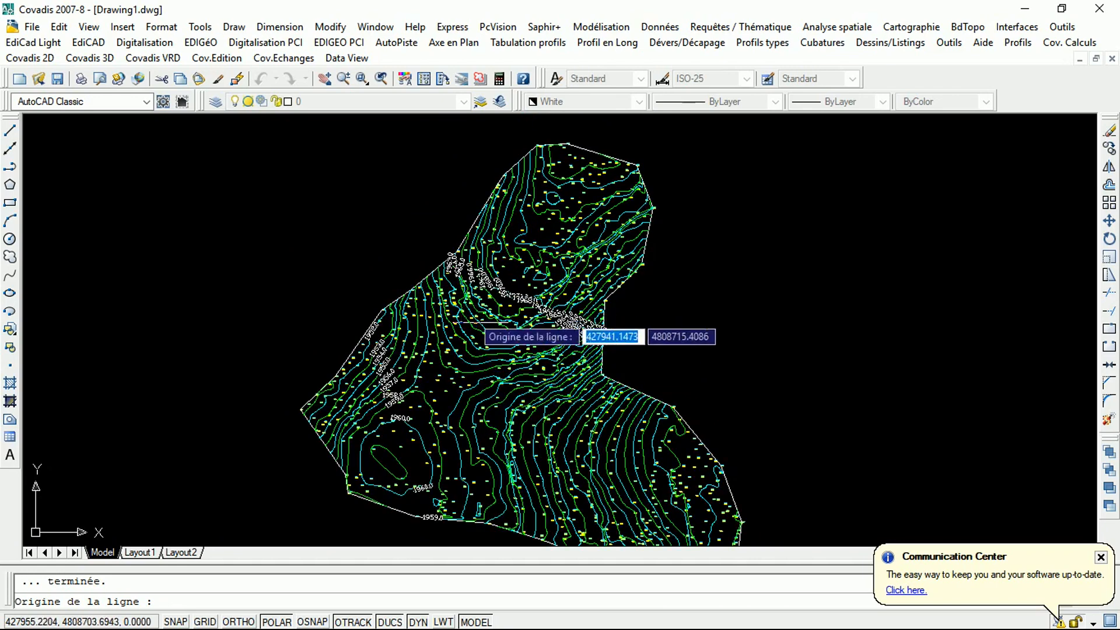
mouse_move(492, 335)
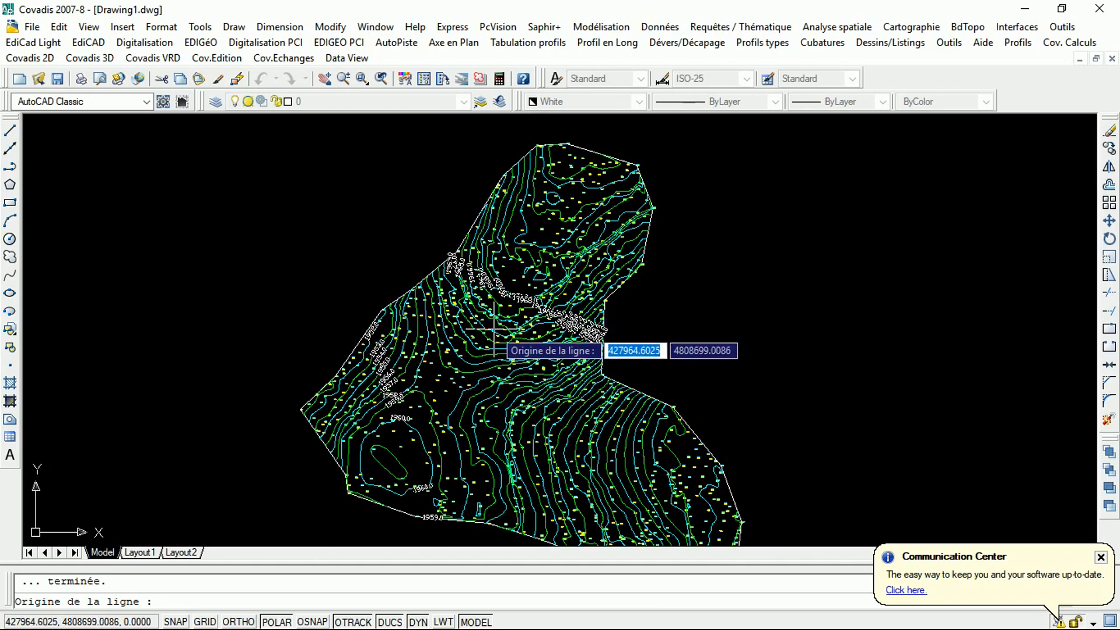